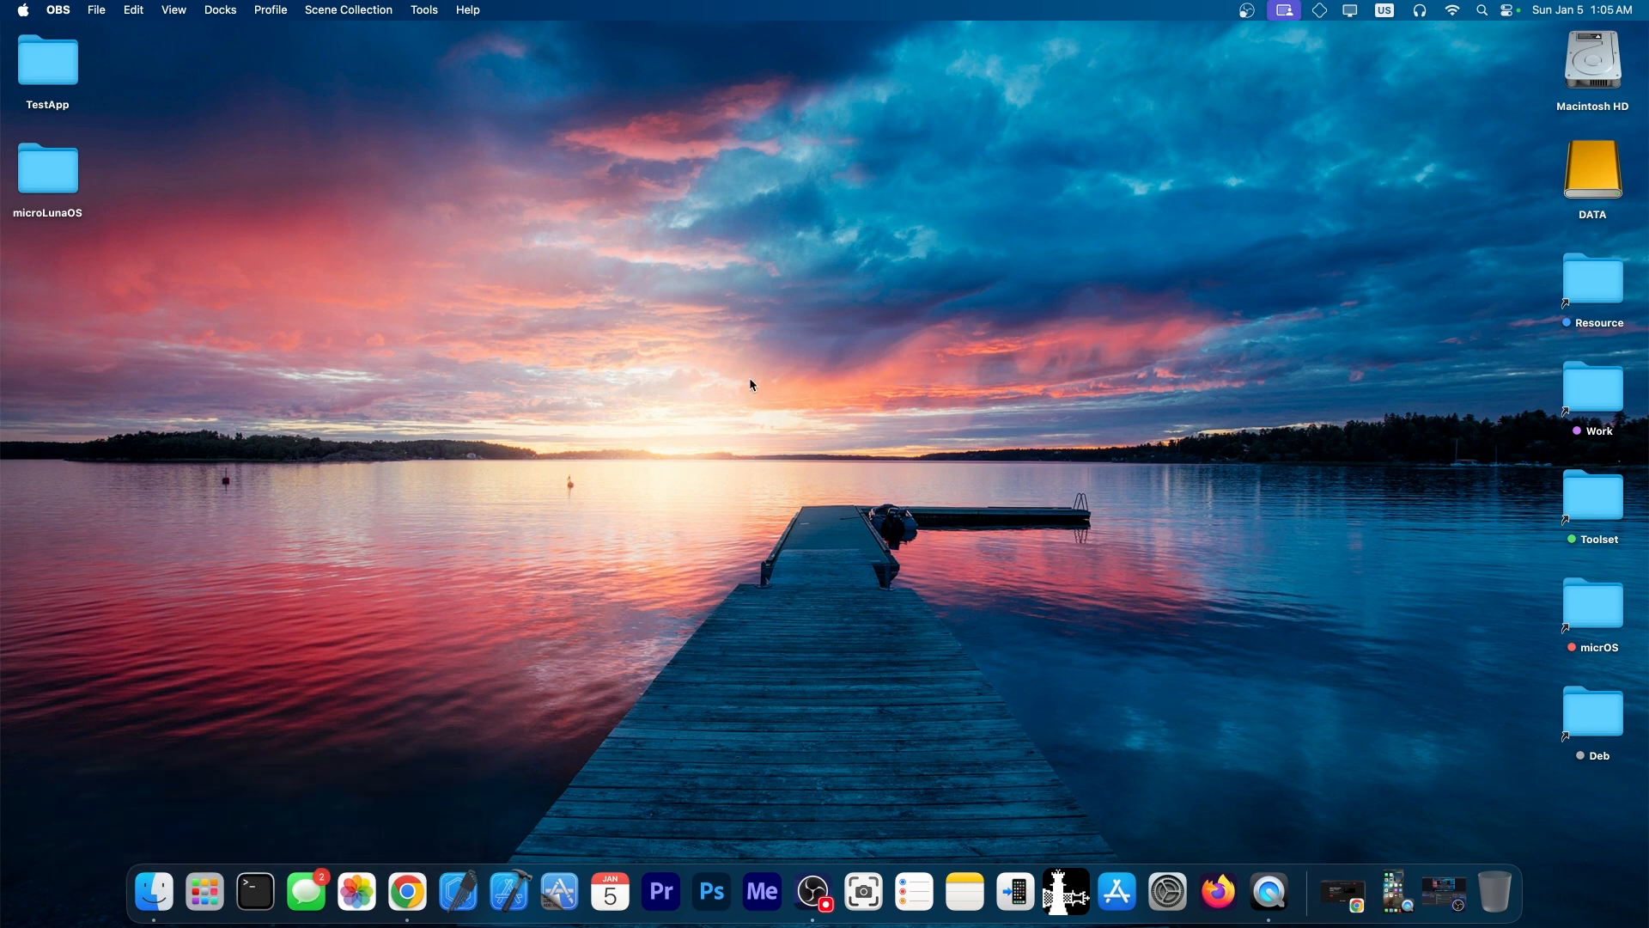
mouse_move(1251, 788)
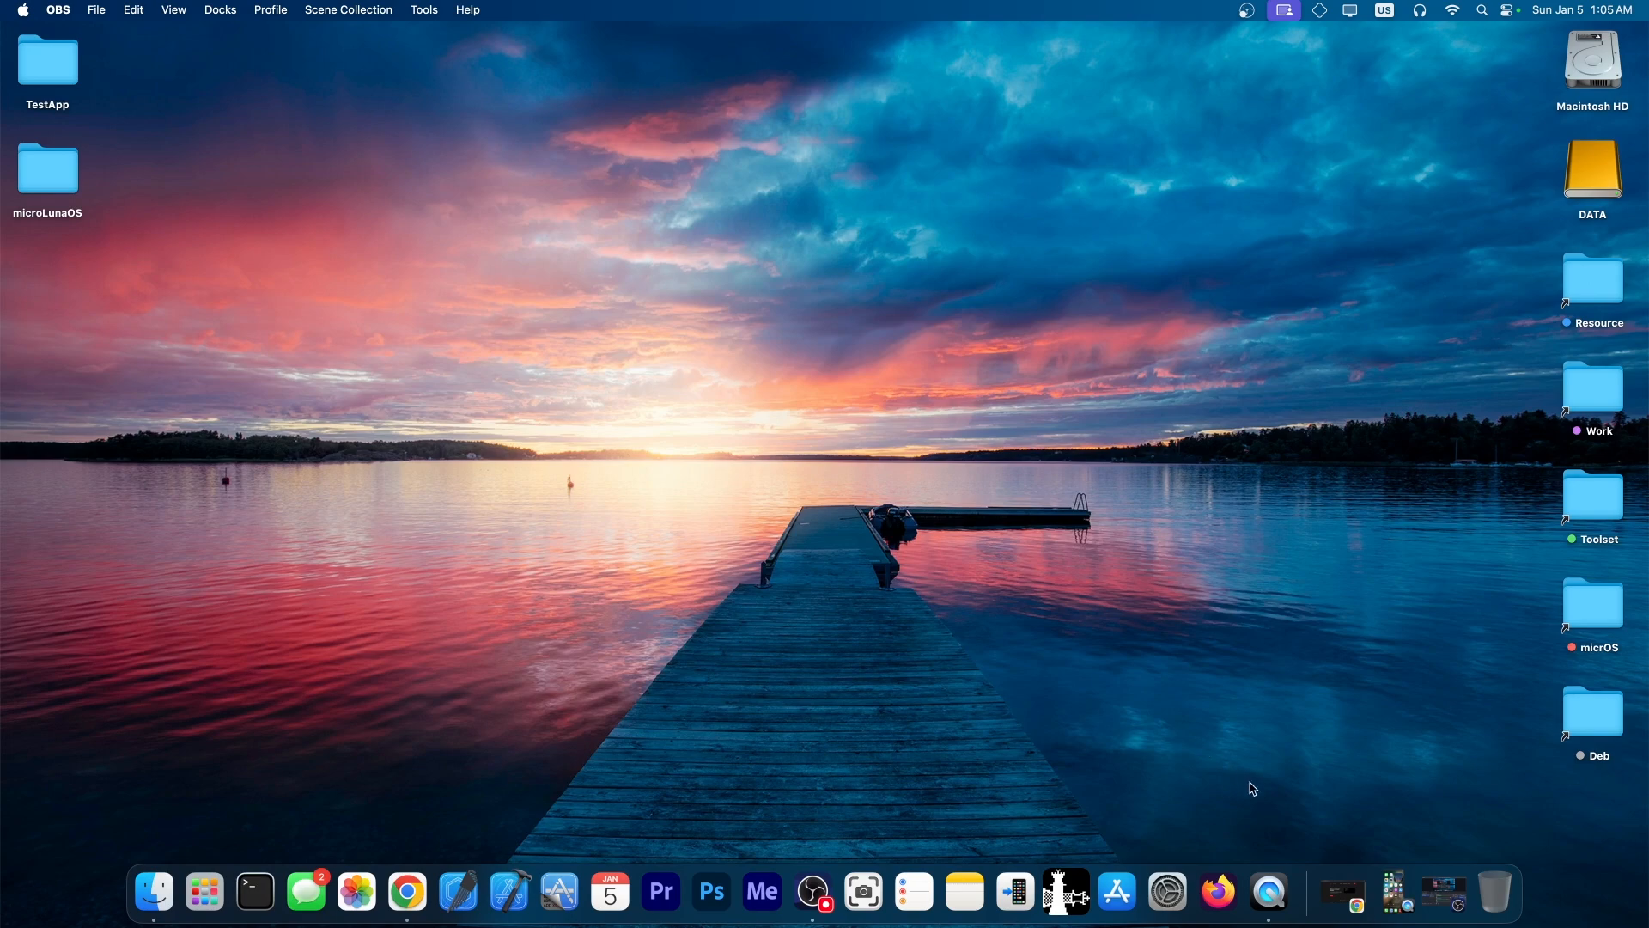
- Browse the 8kSec Academy course listings and prices, then return toward the top
click(407, 890)
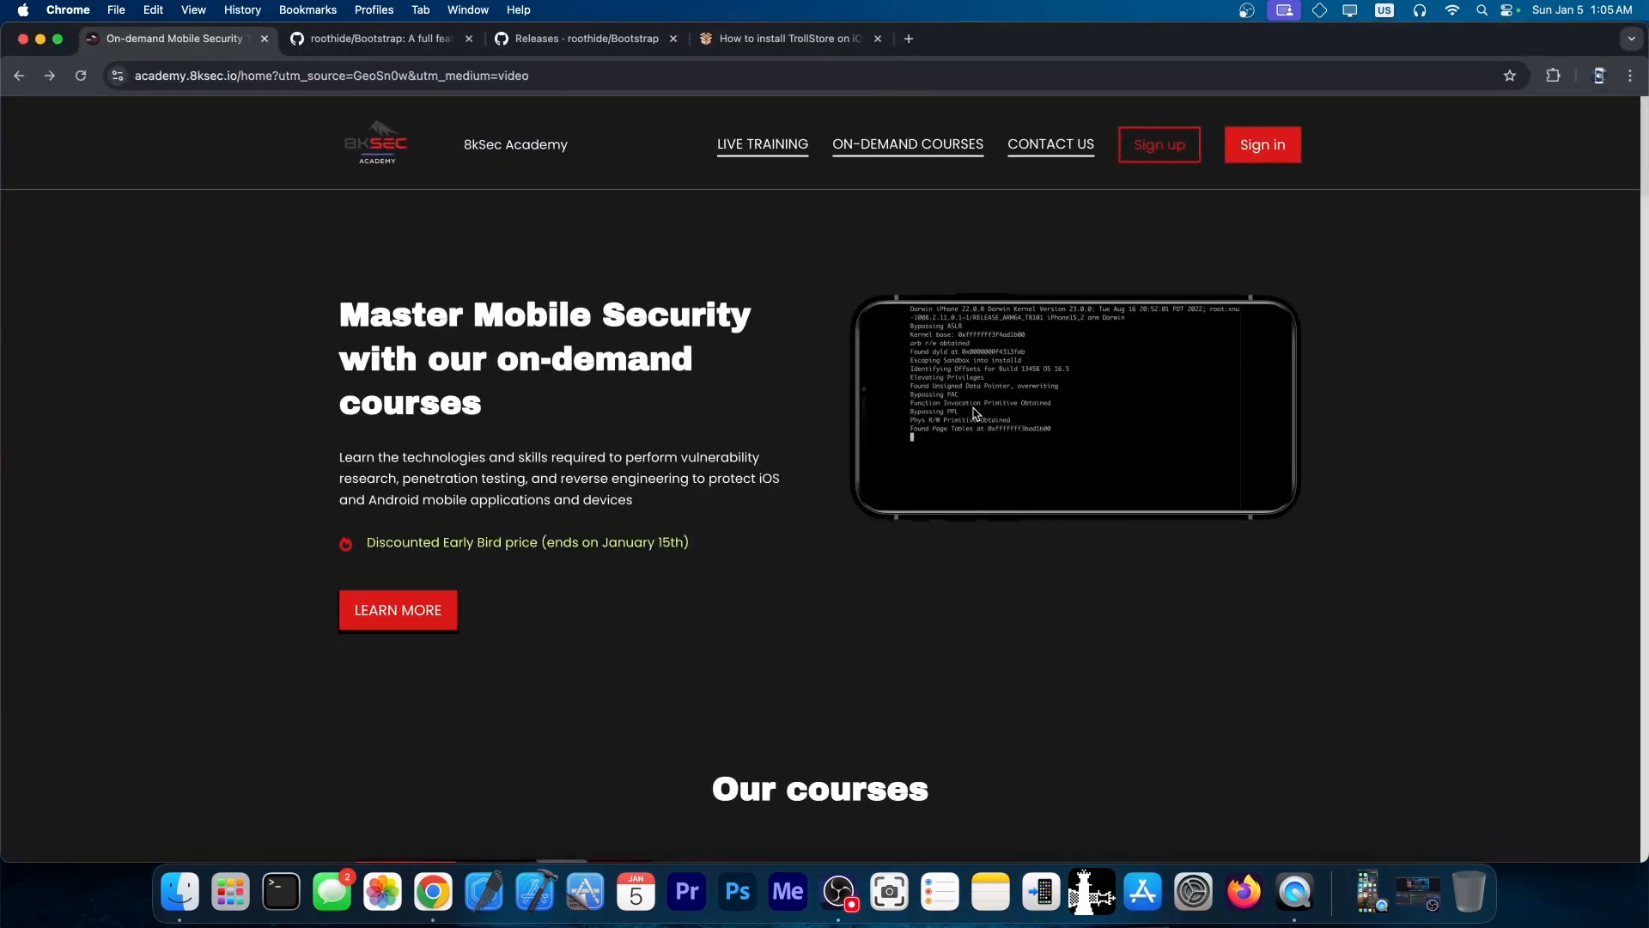
scroll(down, 3)
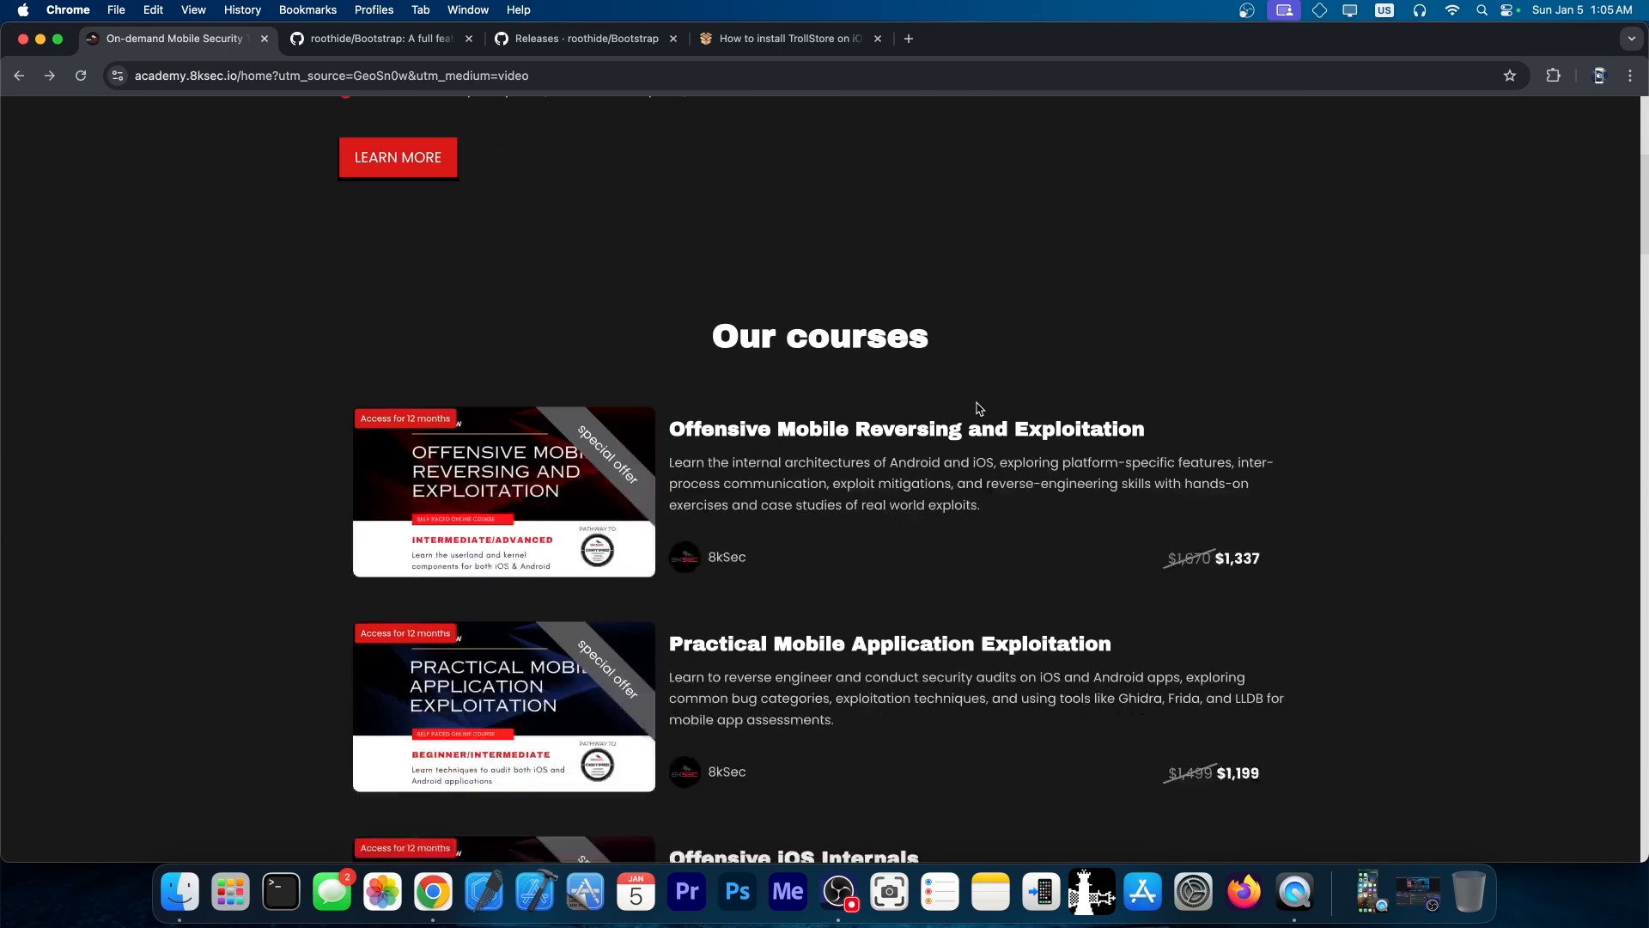
scroll(down, 3)
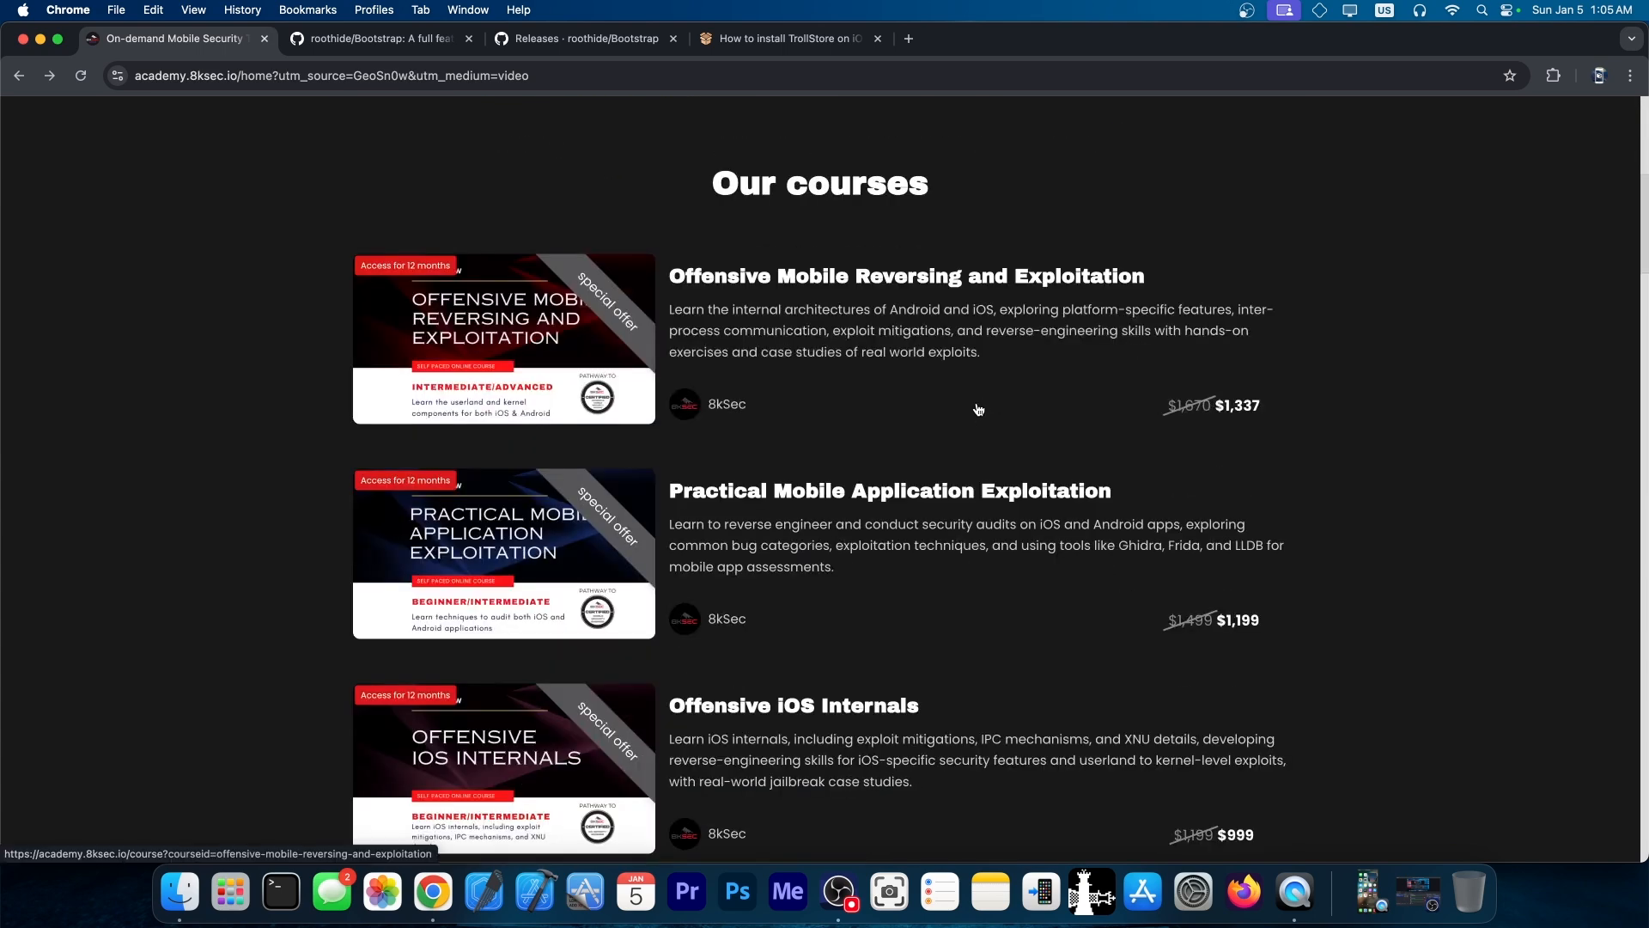
scroll(up, 3)
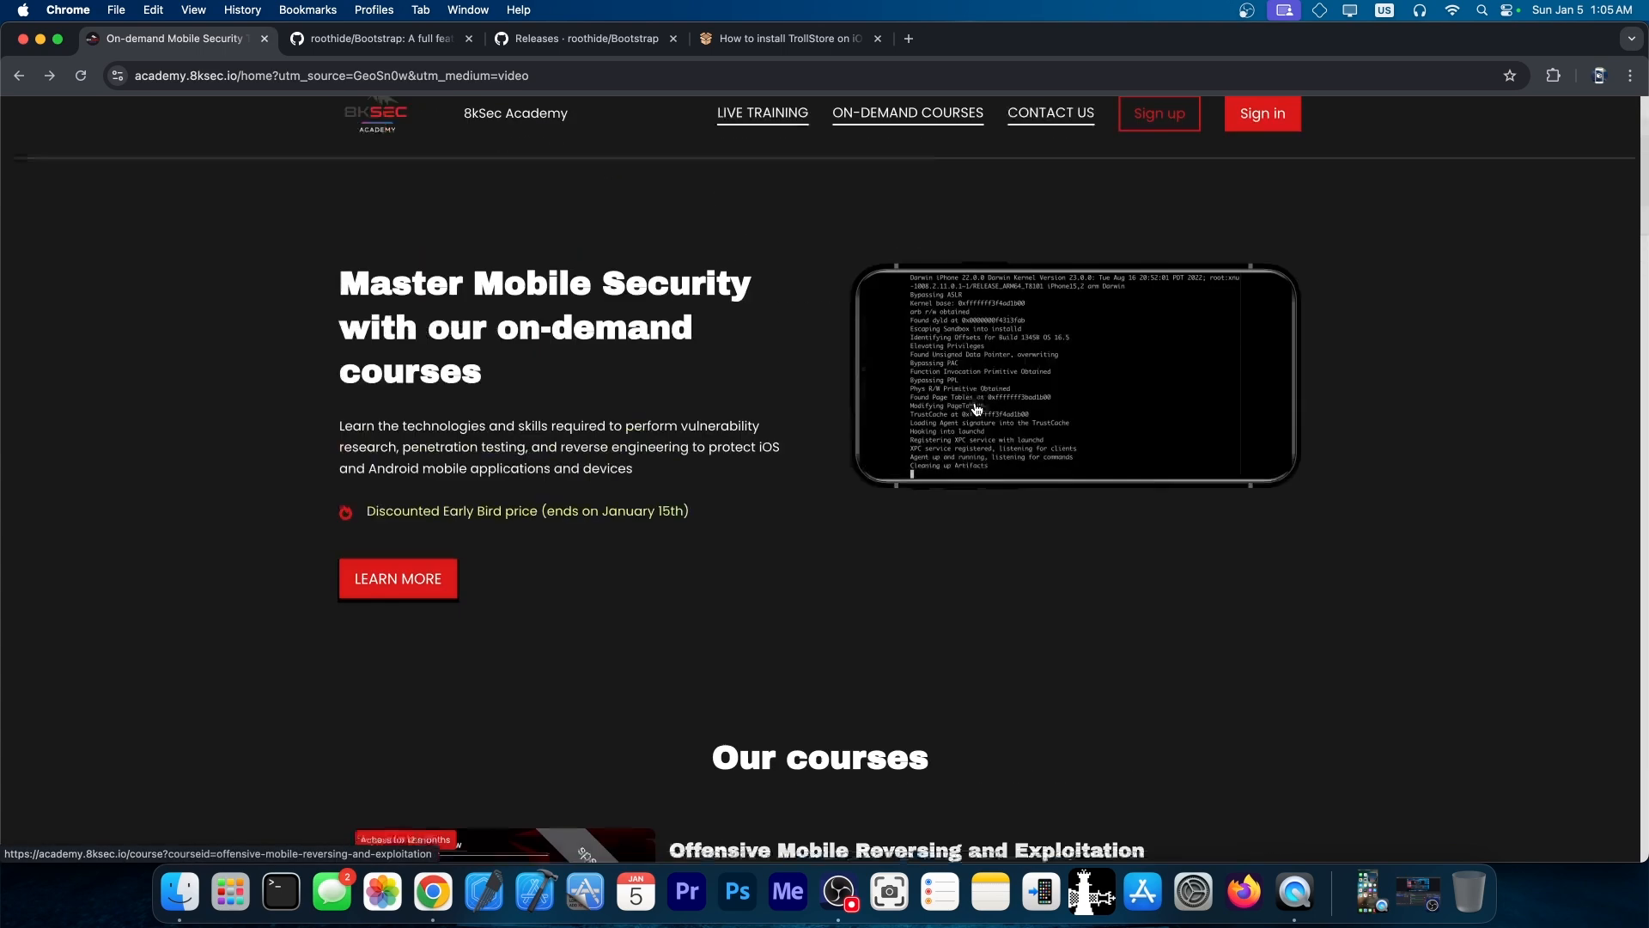
scroll(down, 3)
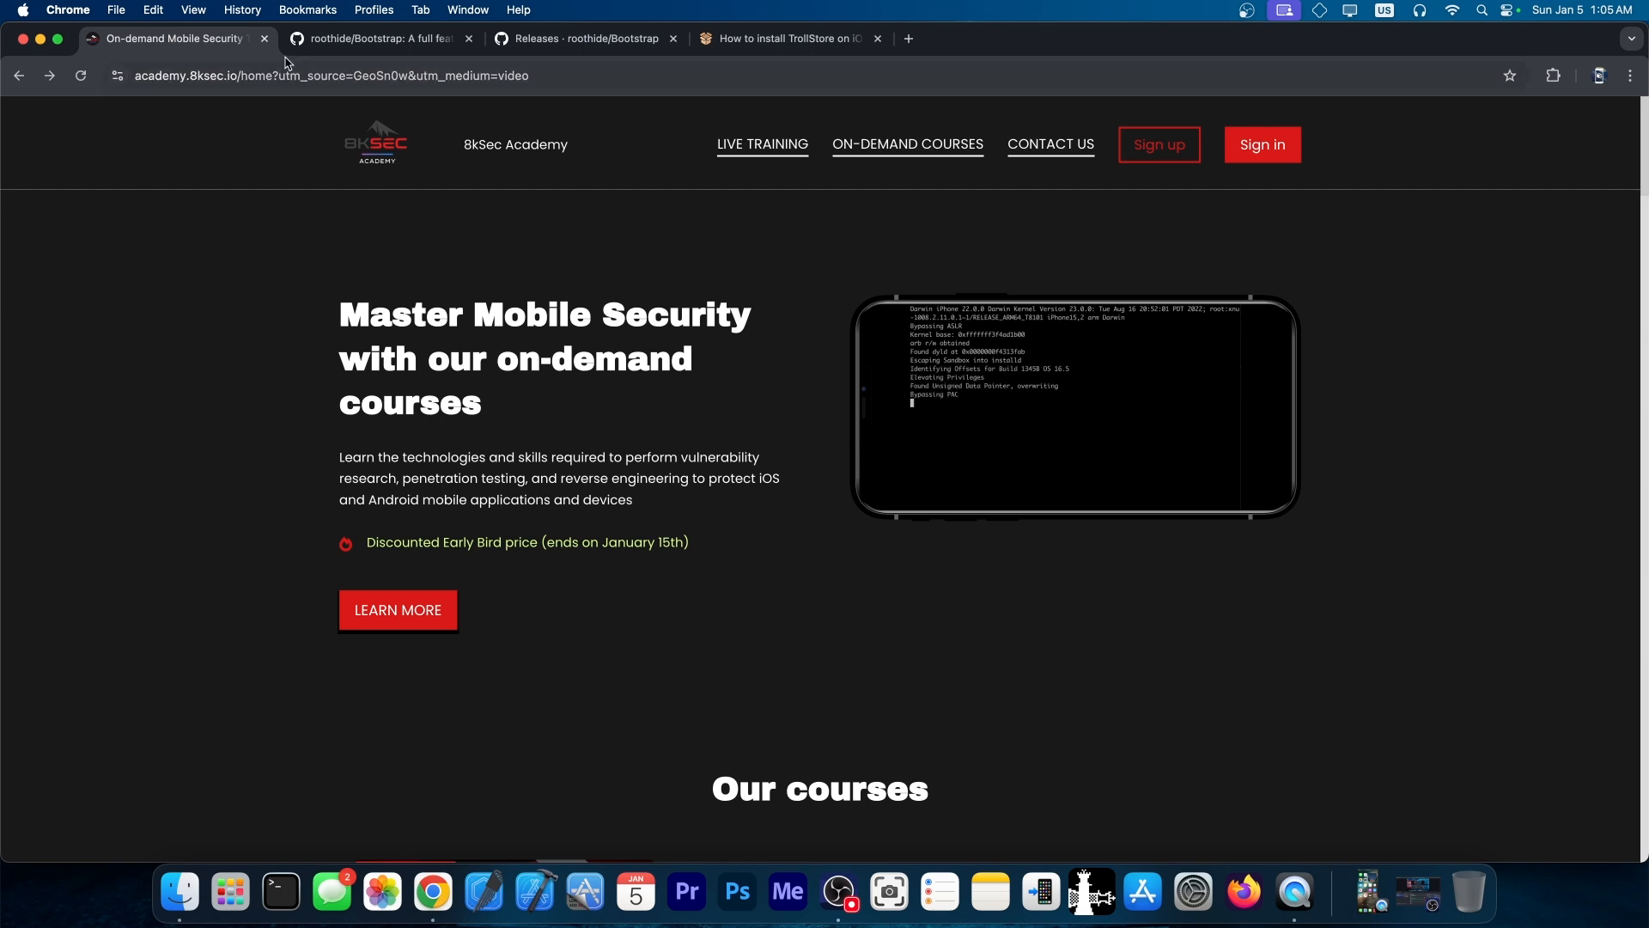
- Close the 8kSec tab and highlight Bootstrap's supported iOS 15.0–17.0 range in the README
click(379, 38)
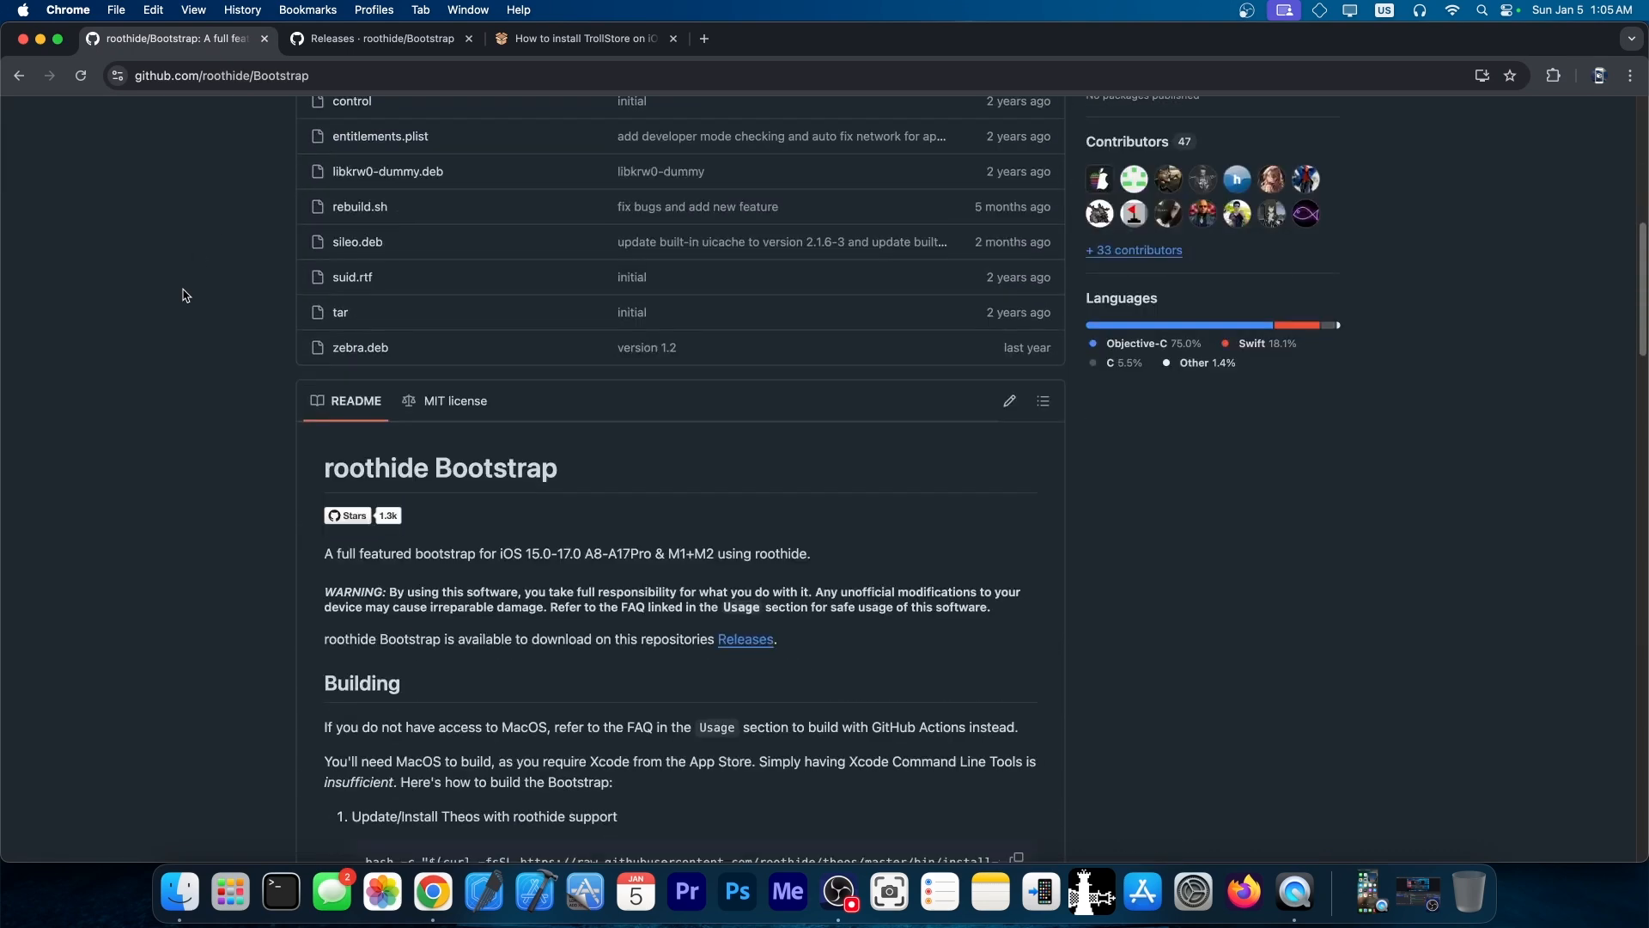
scroll(down, 3)
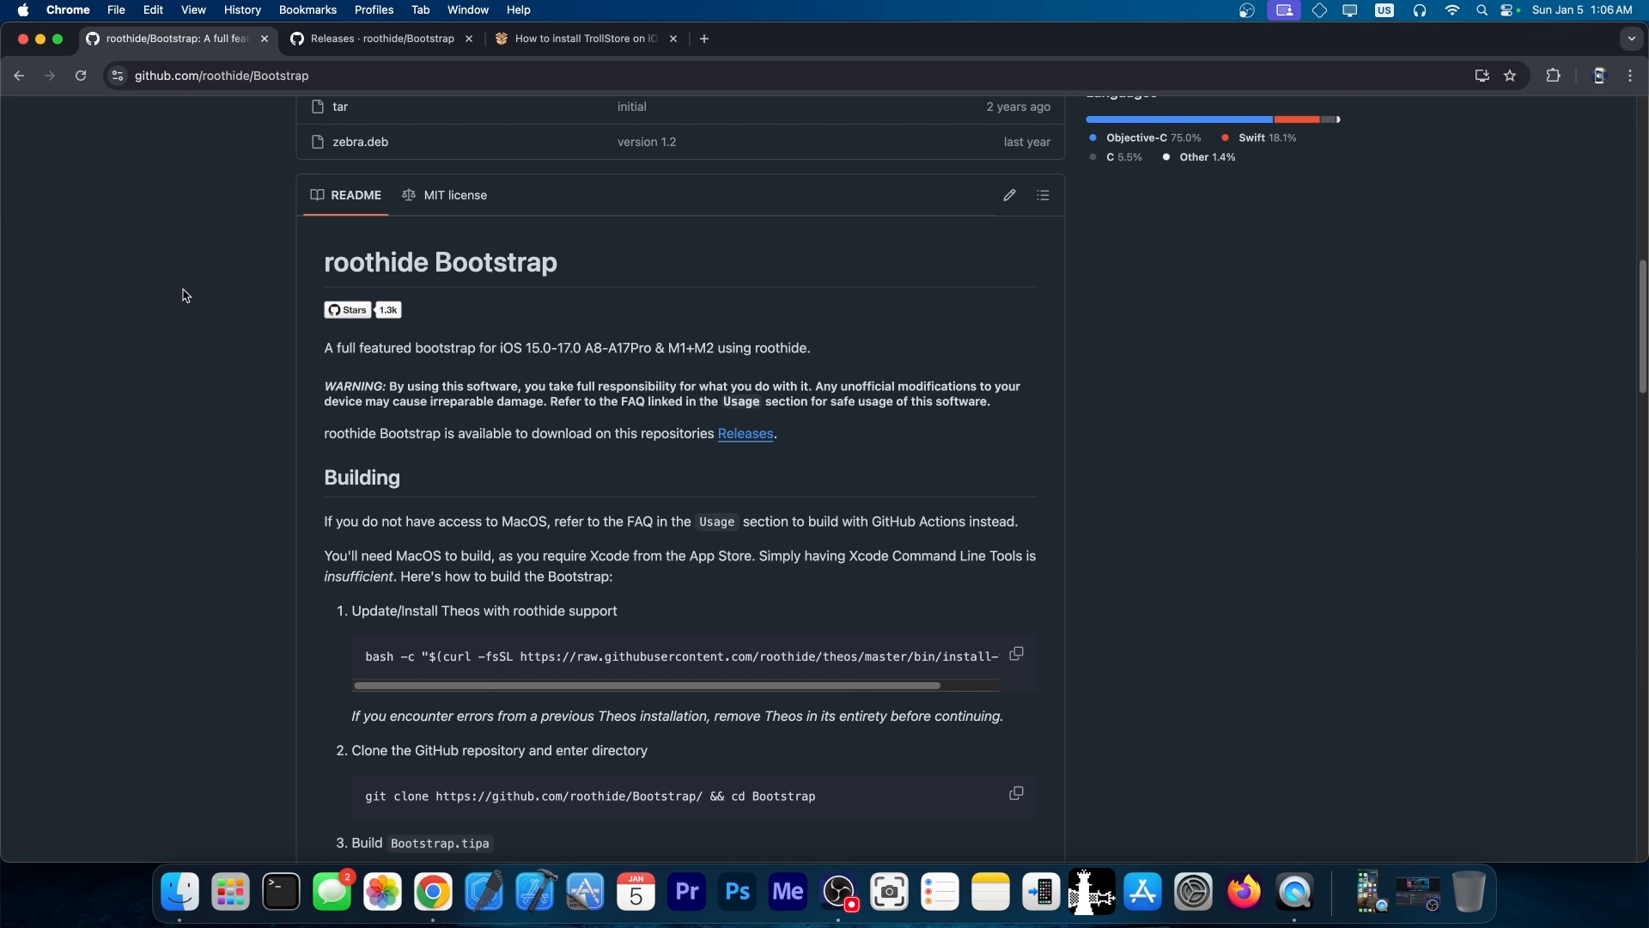
double_click(536, 346)
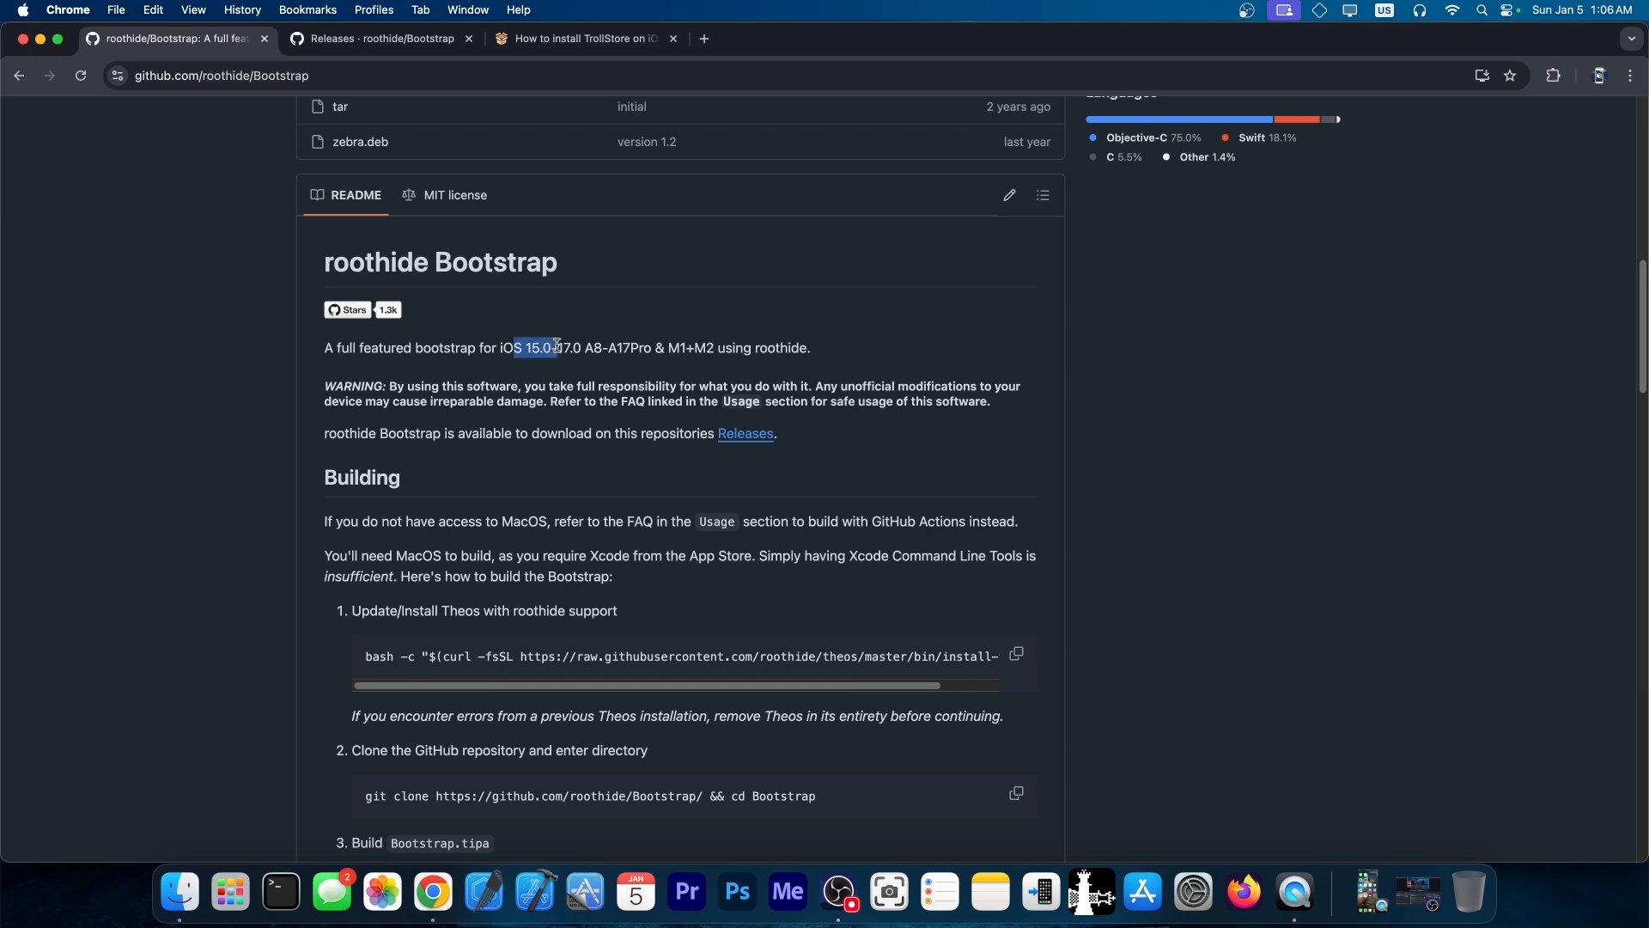
drag(515, 347, 585, 347)
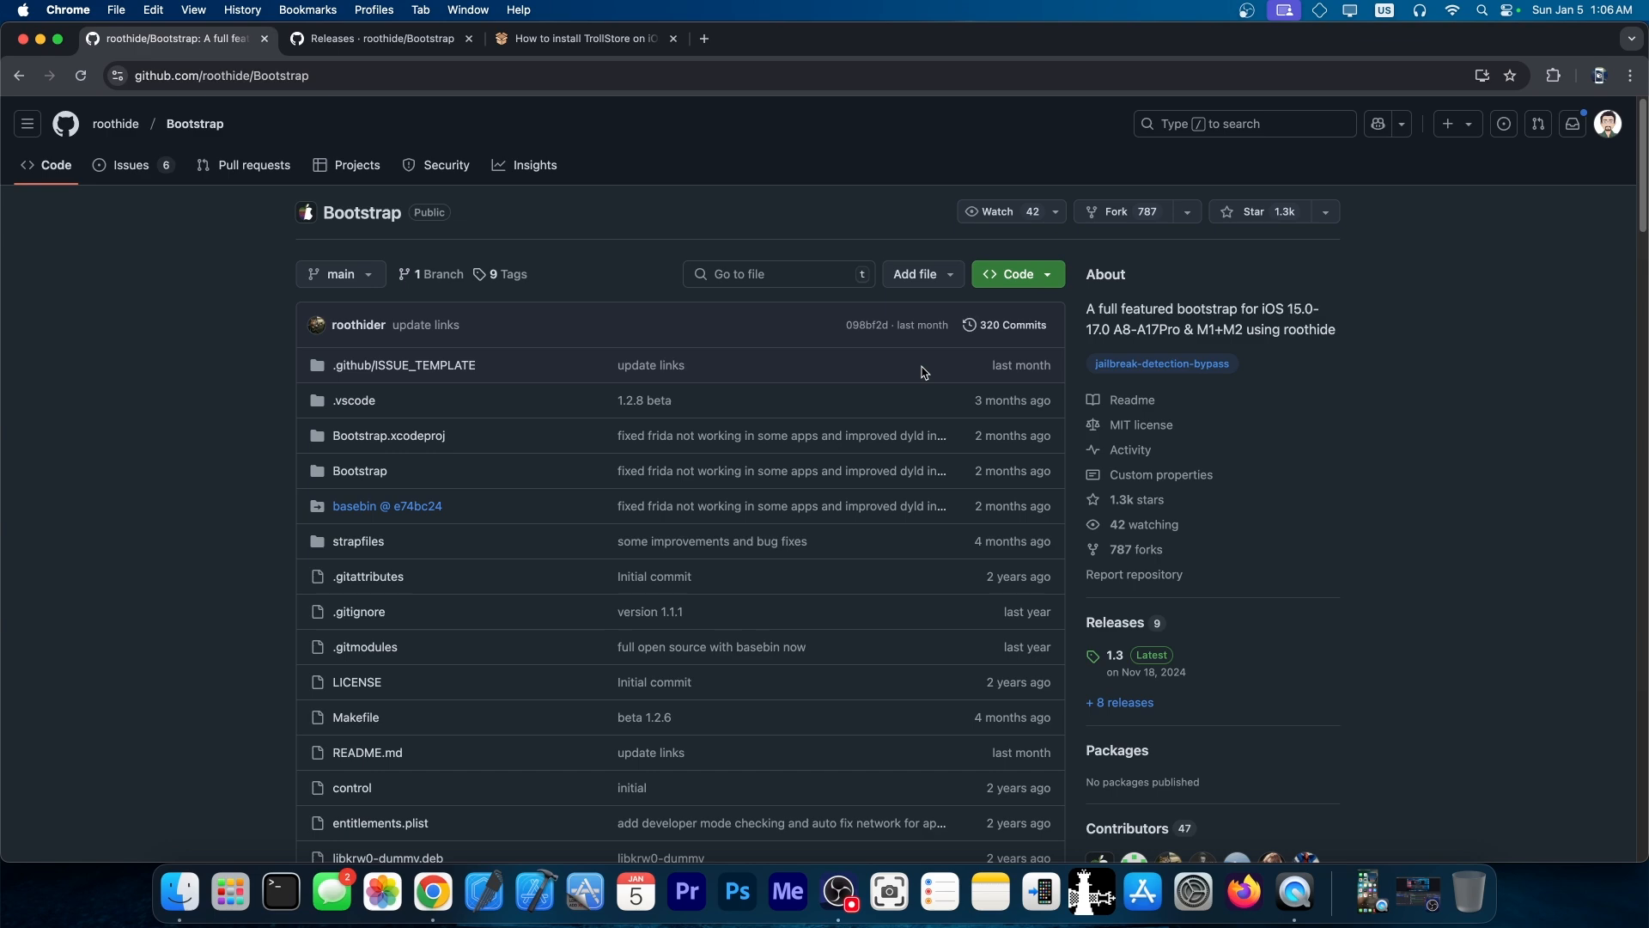
- View the Bootstrap 1.3 release with its Bootstrap.tipa asset, then switch tabs
scroll(down, 3)
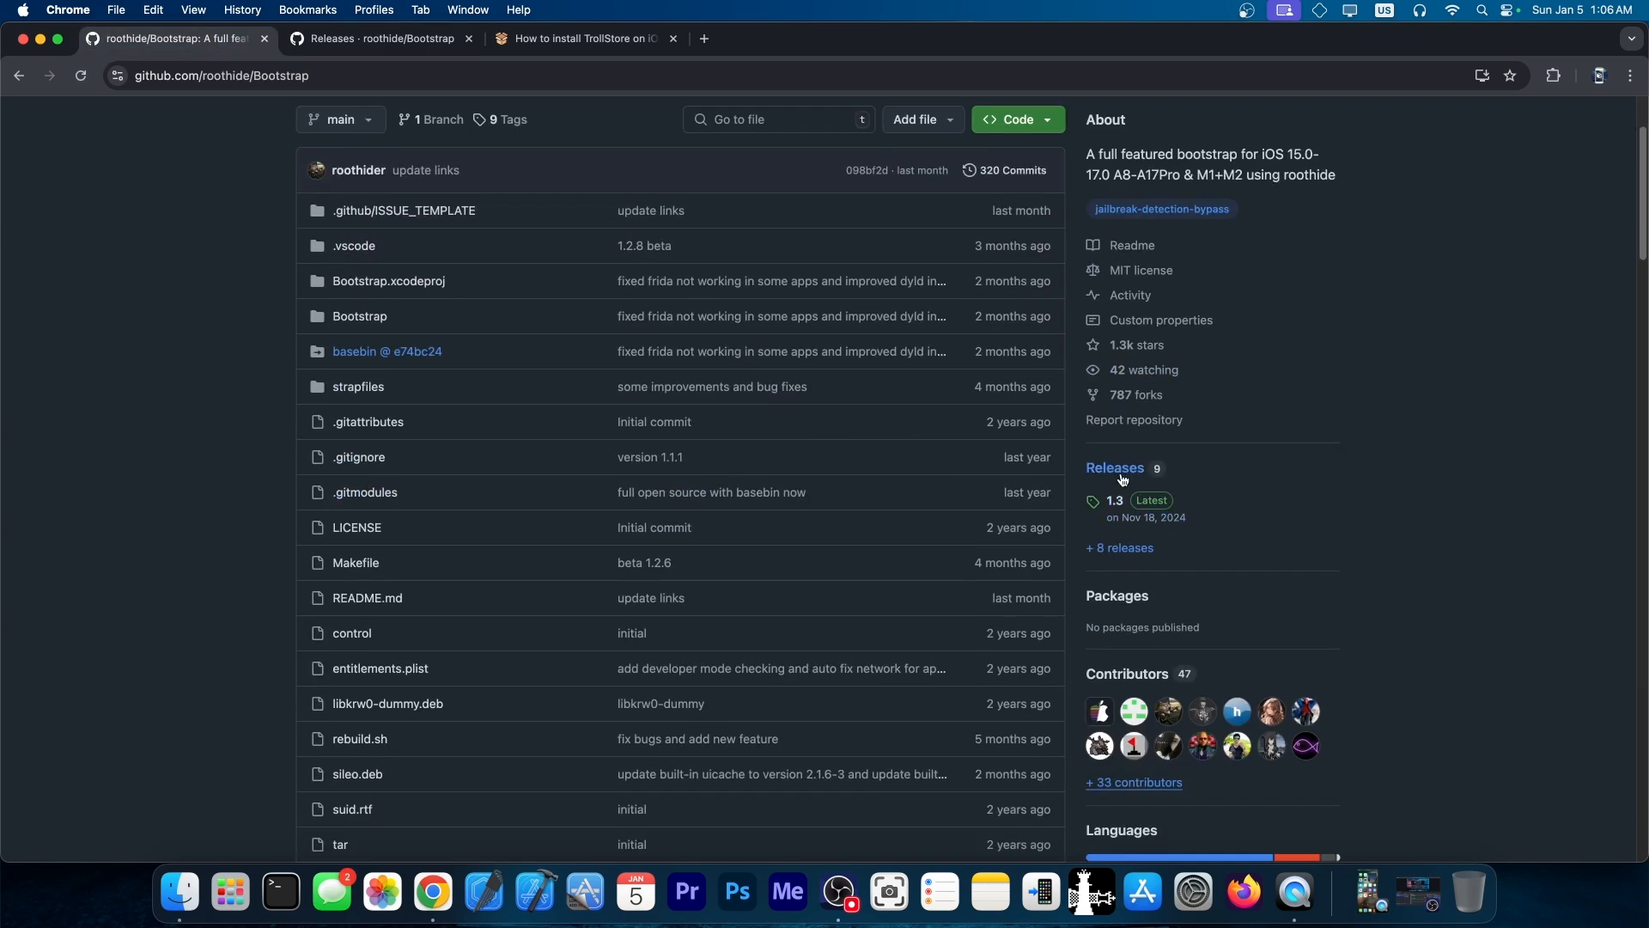
click(1115, 467)
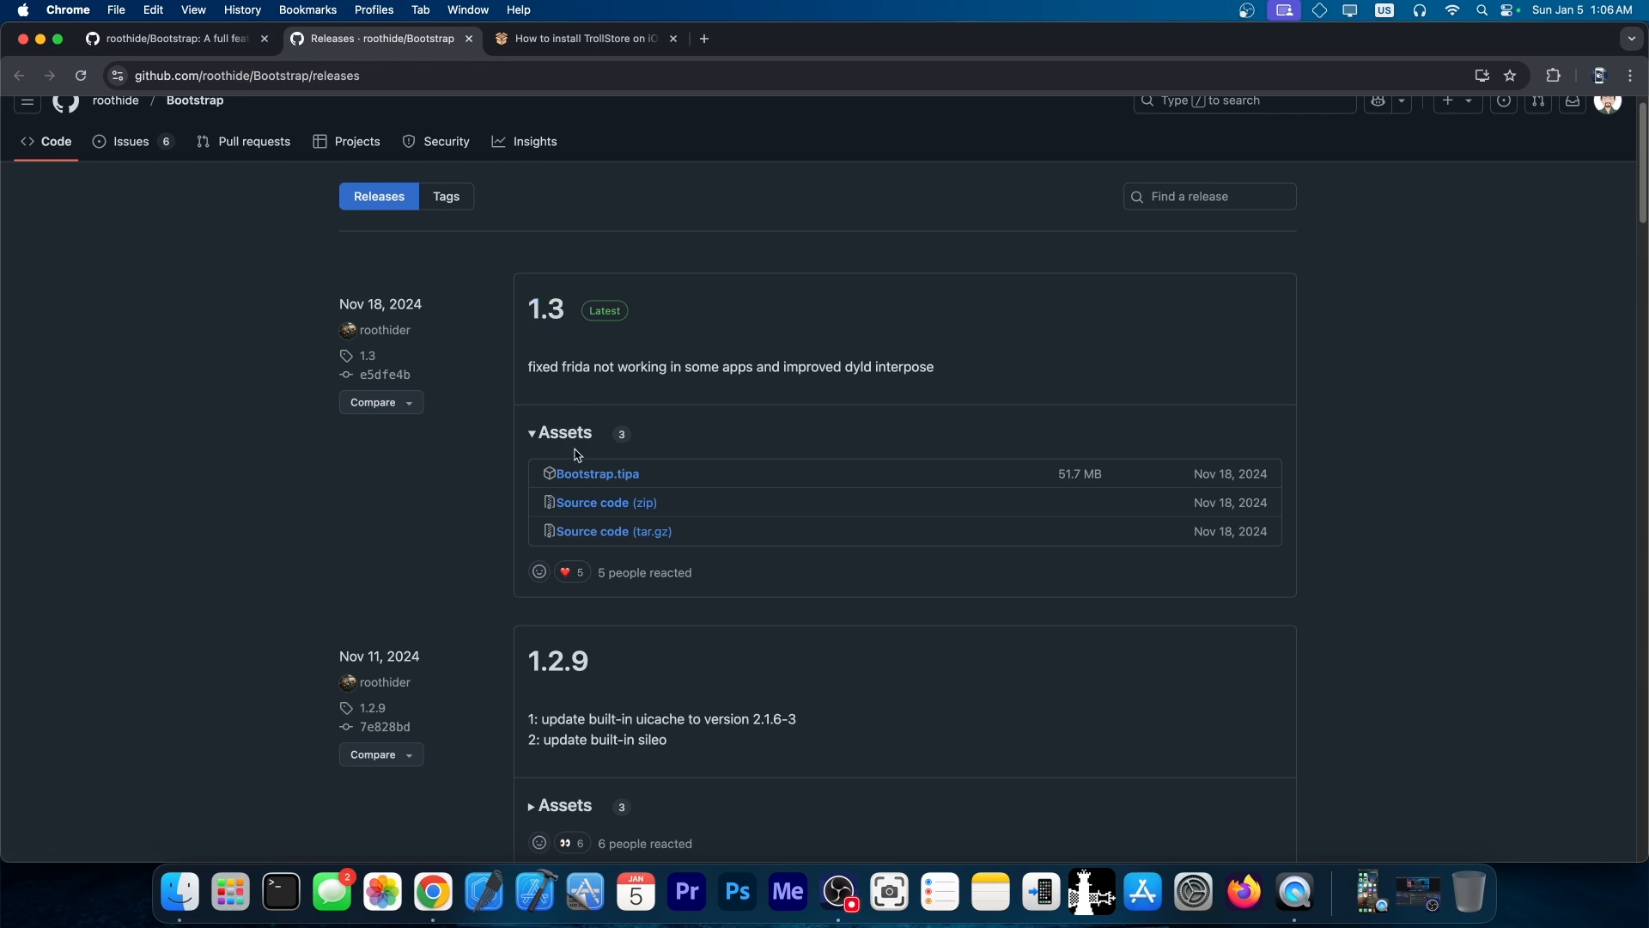
mouse_move(596, 473)
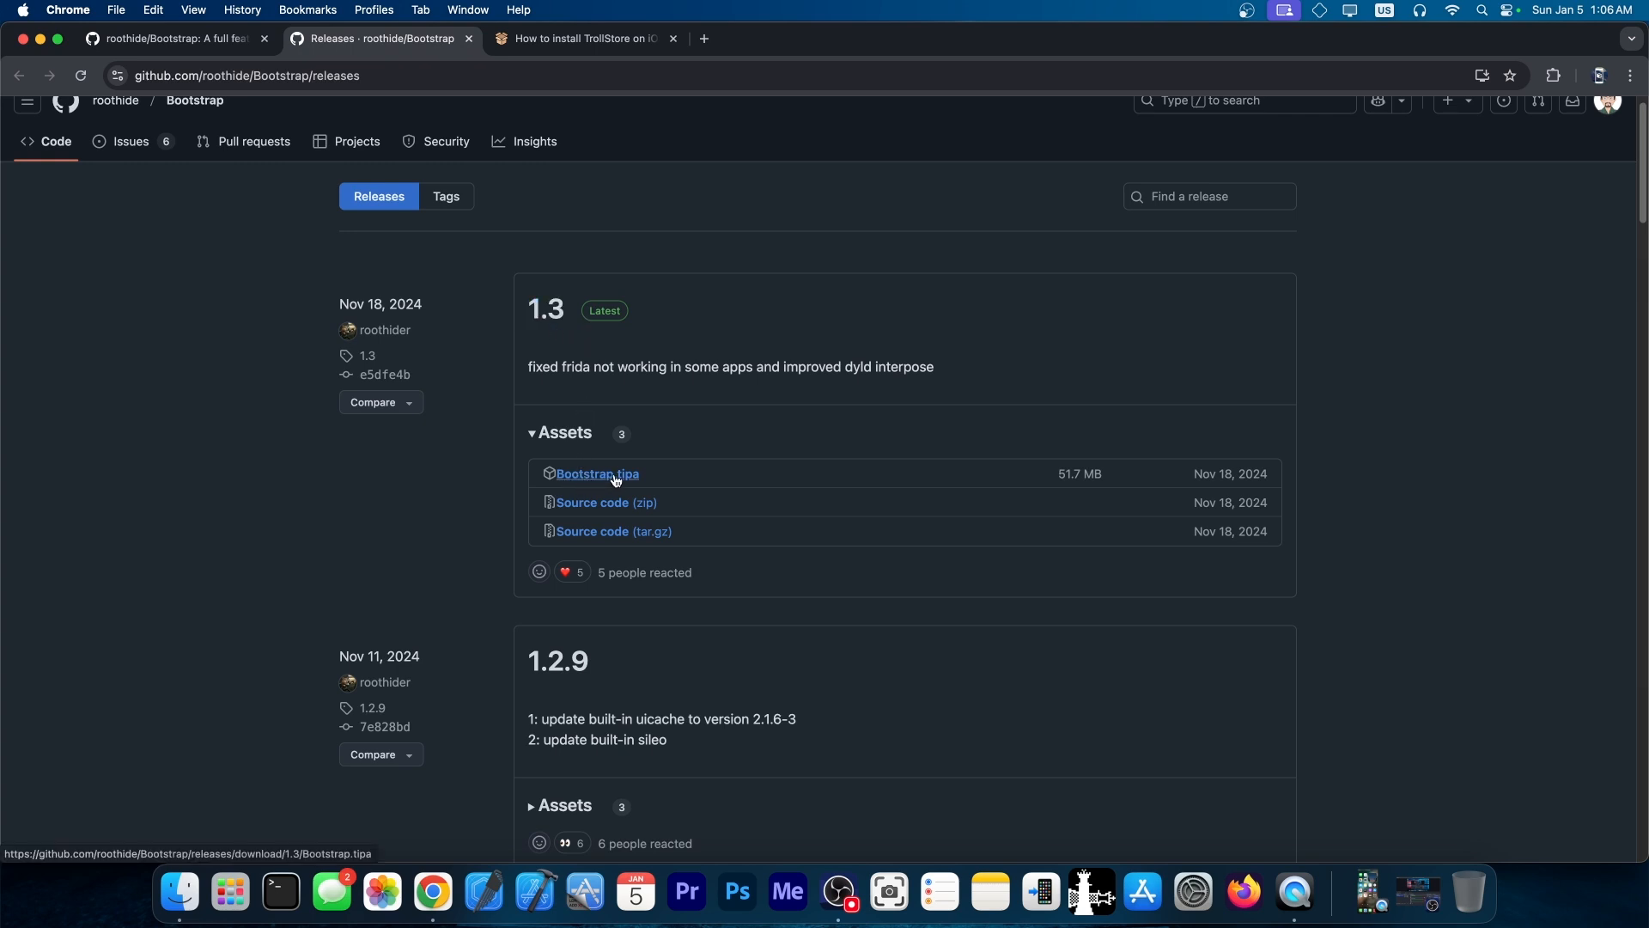
mouse_move(721, 258)
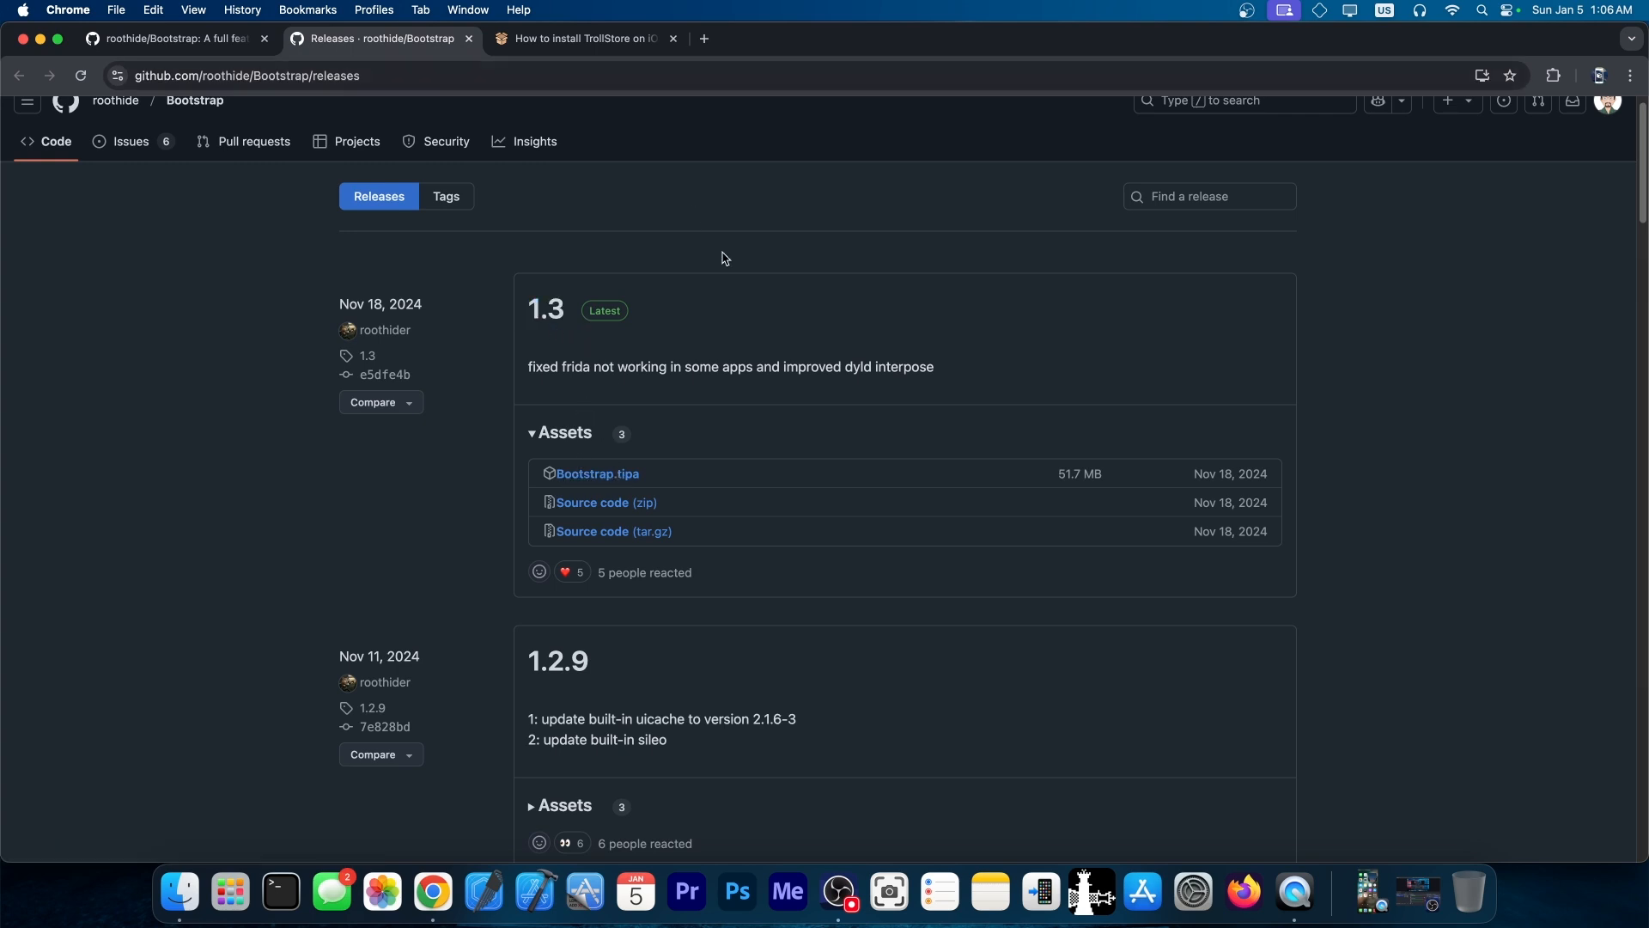
click(582, 38)
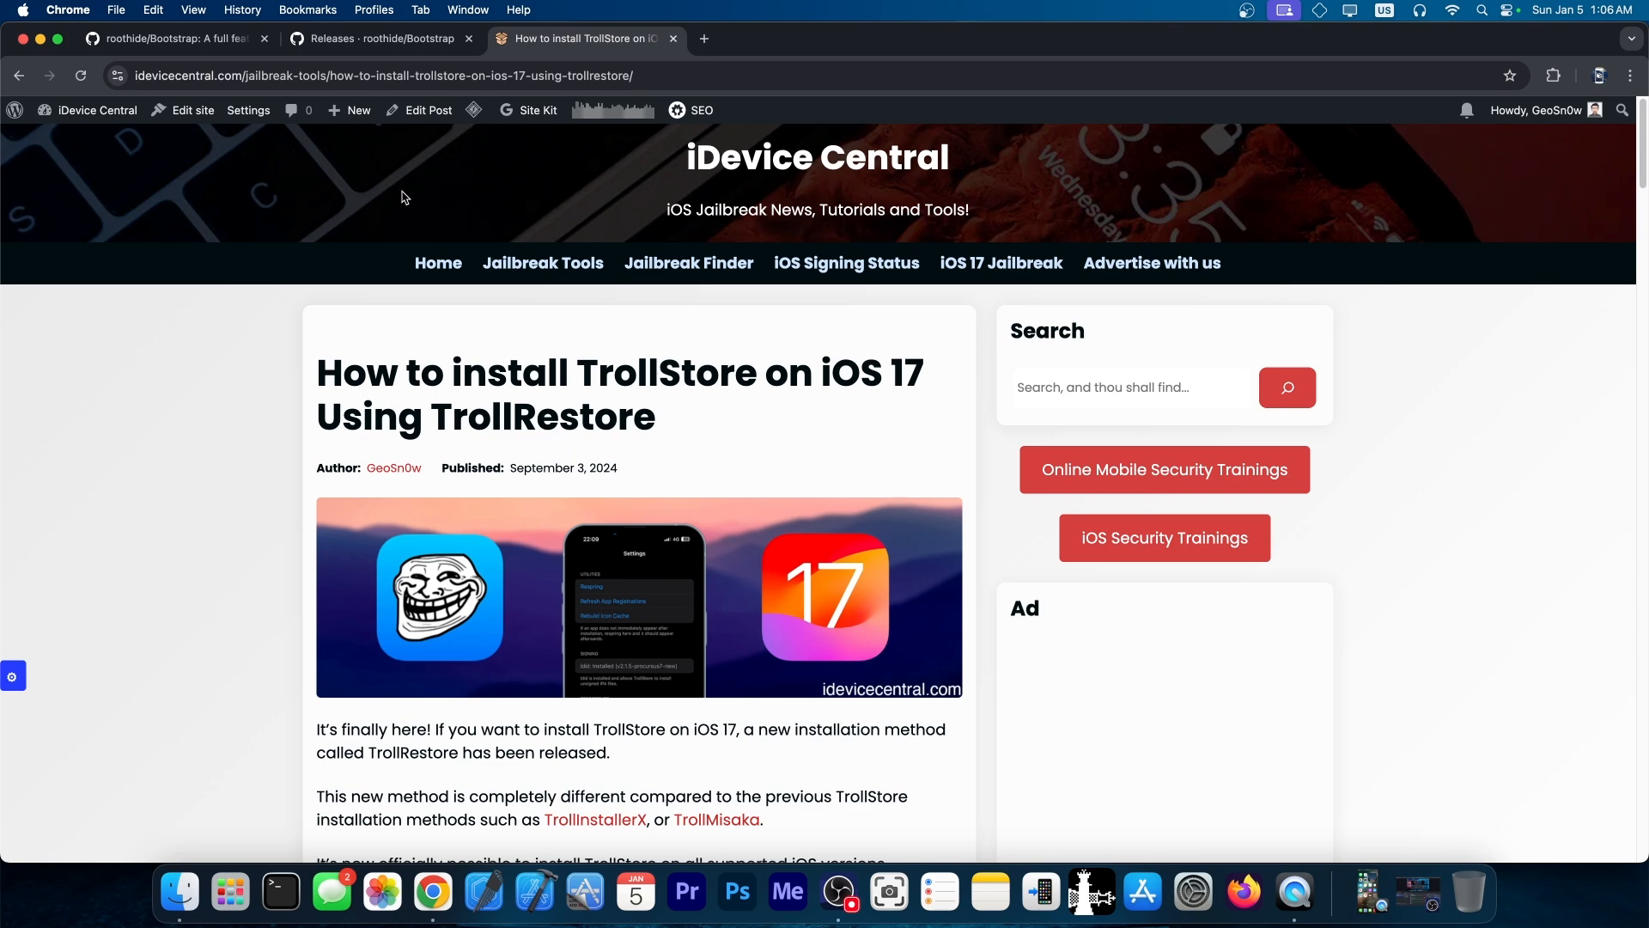
- Scroll through the iDevice Central guide on installing TrollStore on iOS 17 with TrollRestore
scroll(down, 3)
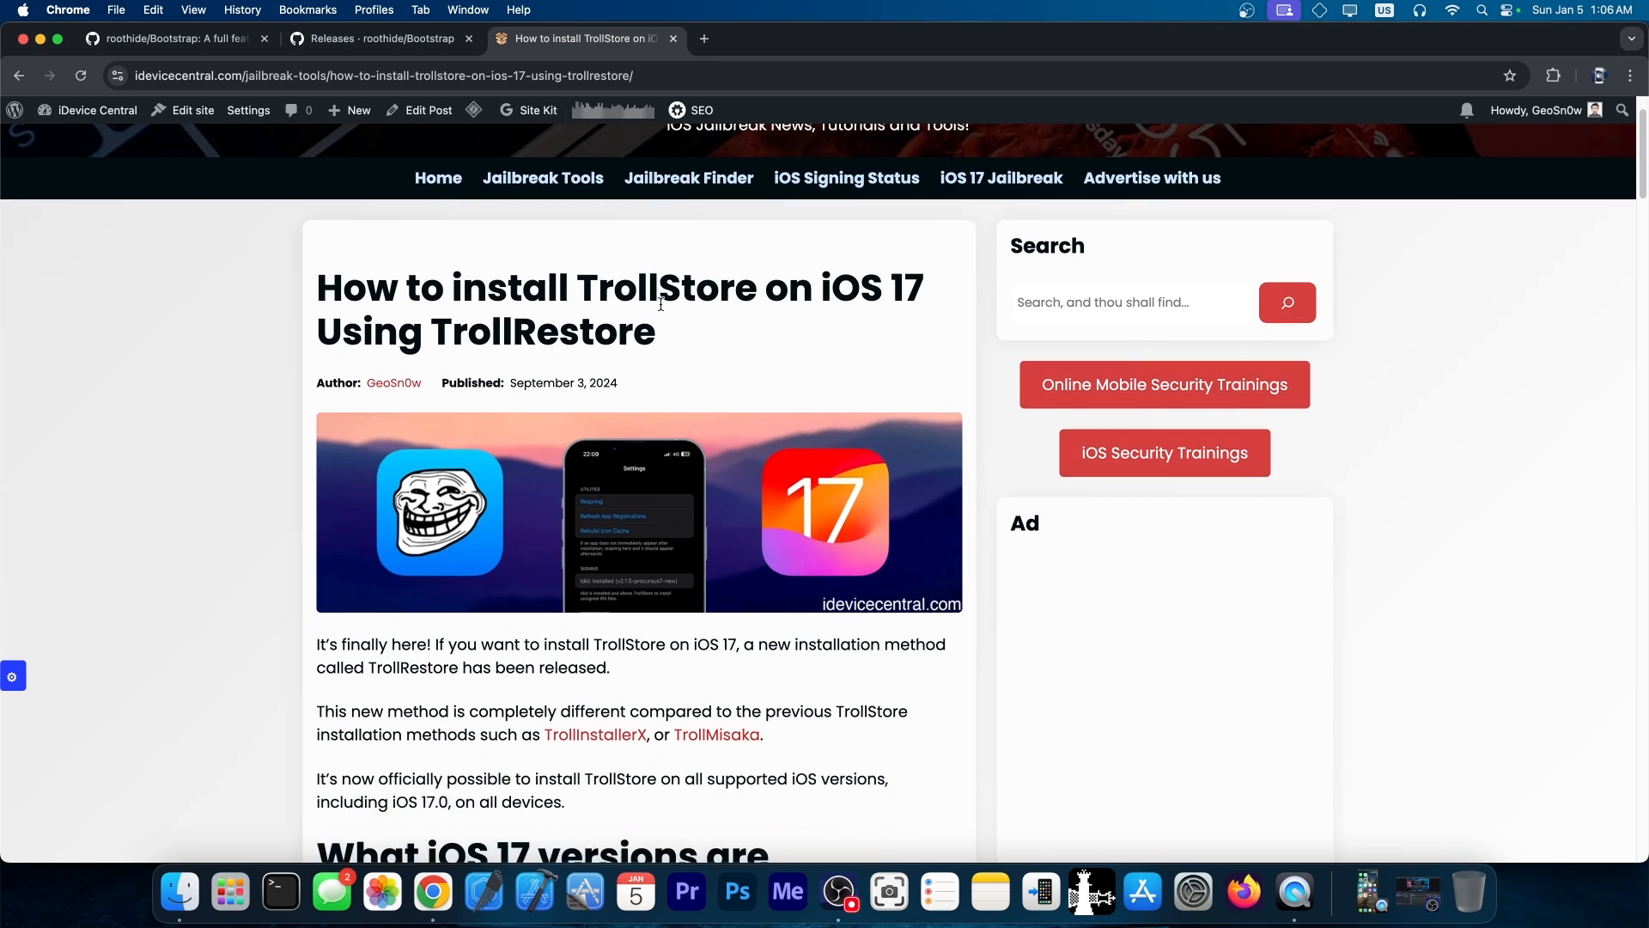
mouse_move(848, 299)
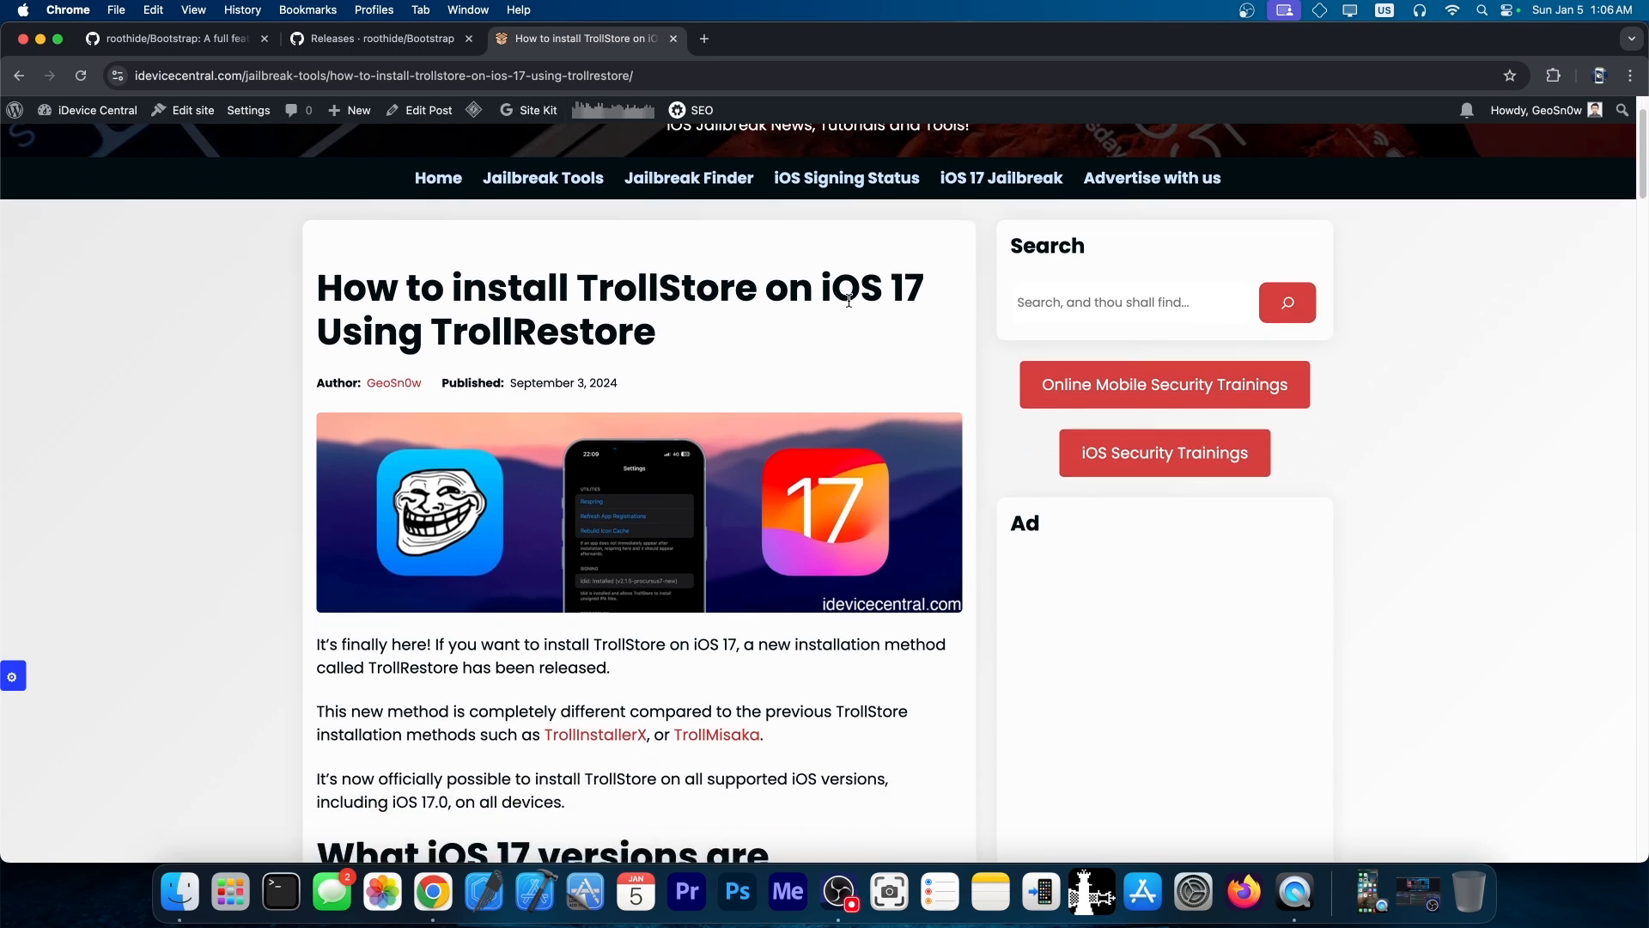
scroll(down, 3)
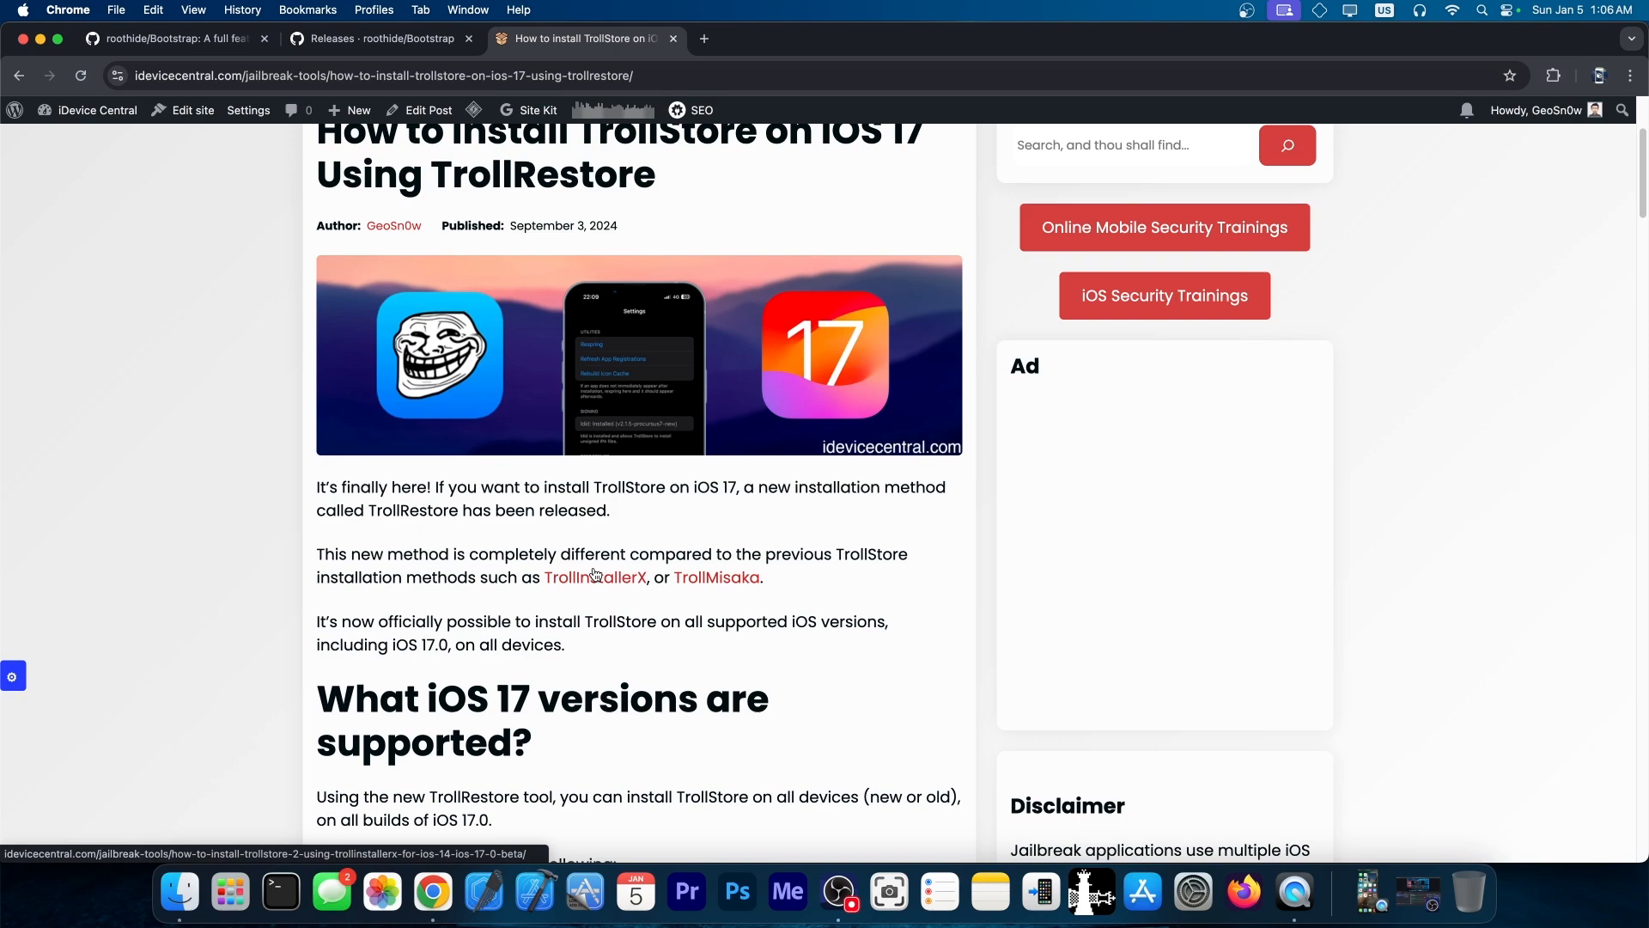
mouse_move(624, 586)
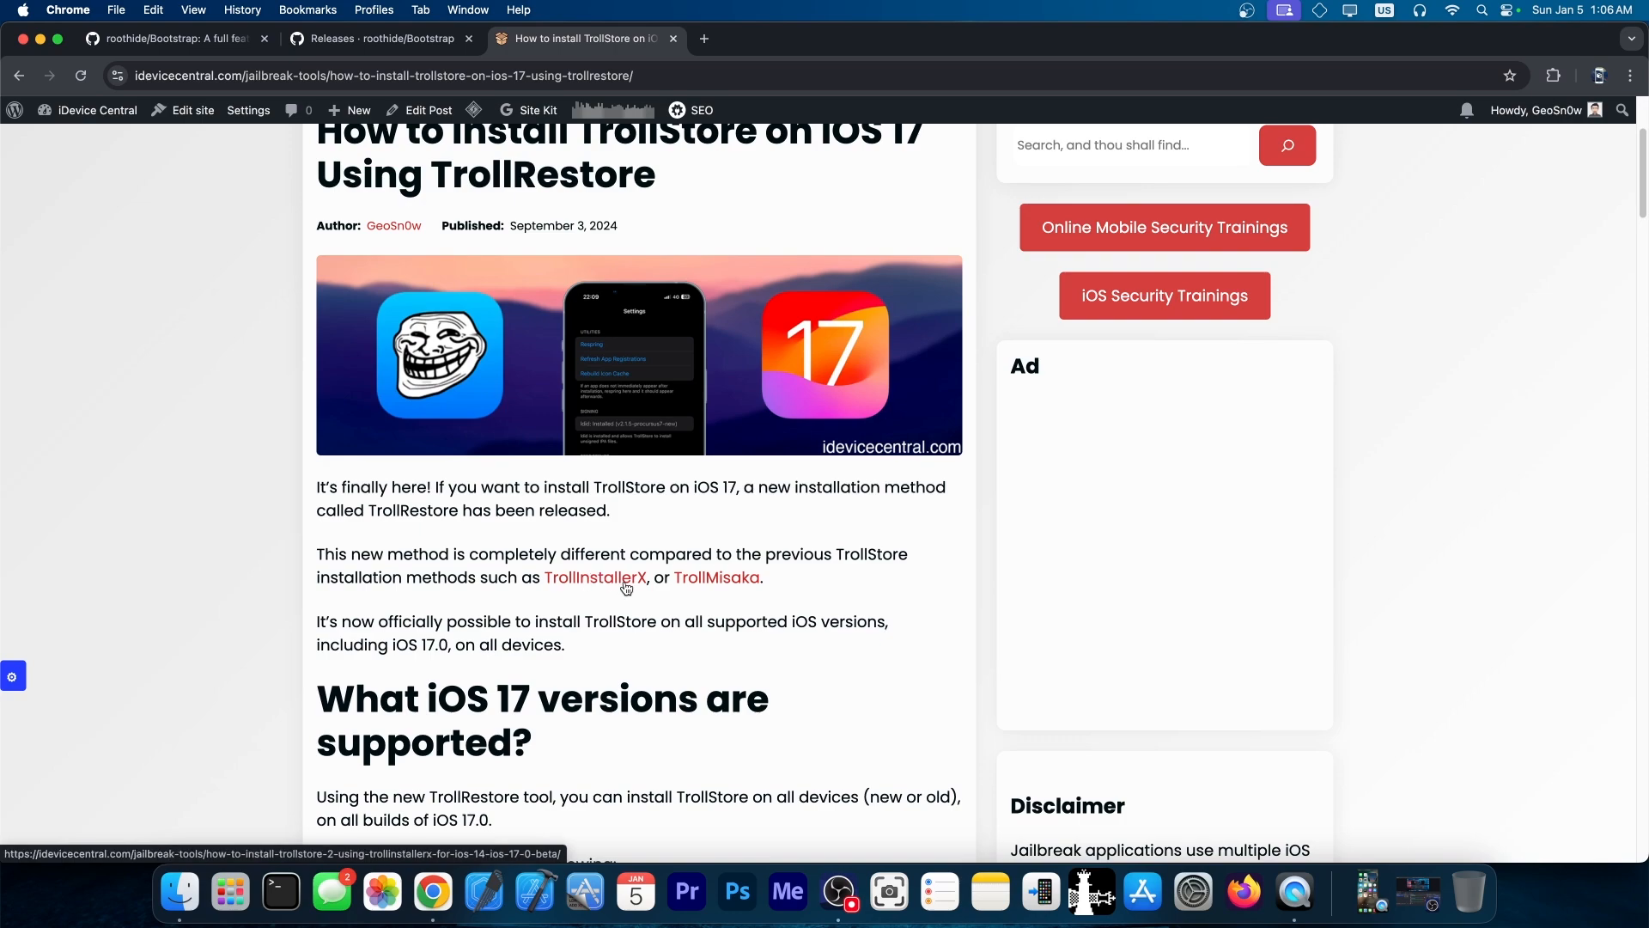
scroll(down, 3)
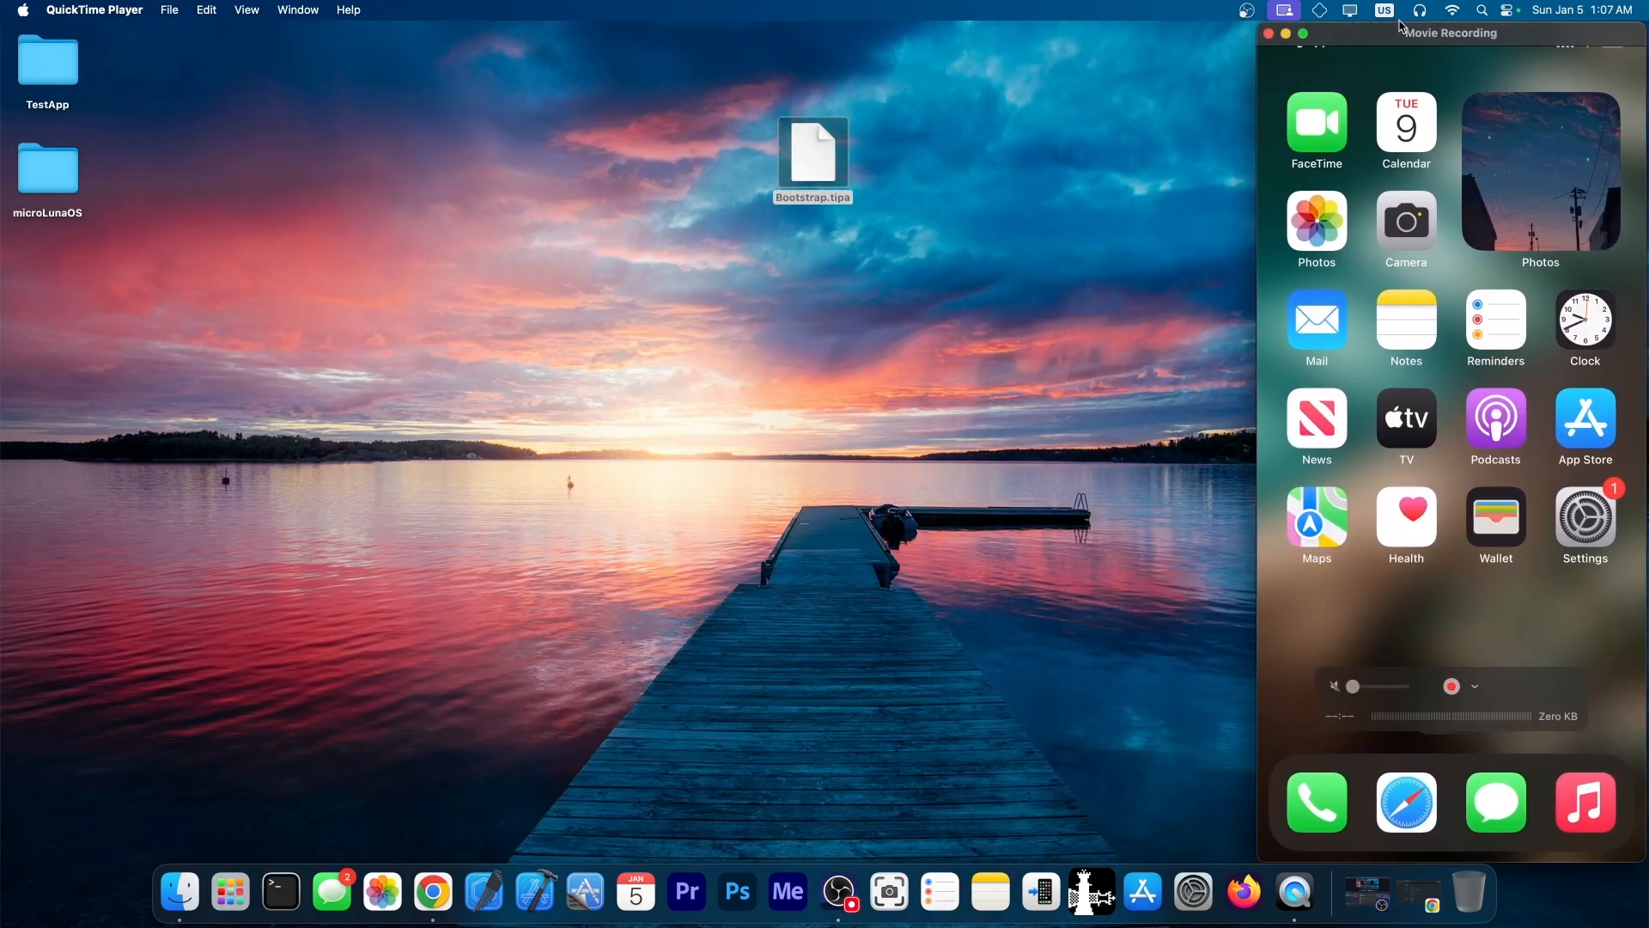
- Share Bootstrap.tipa via AirDrop from its Finder context menu
right_click(811, 160)
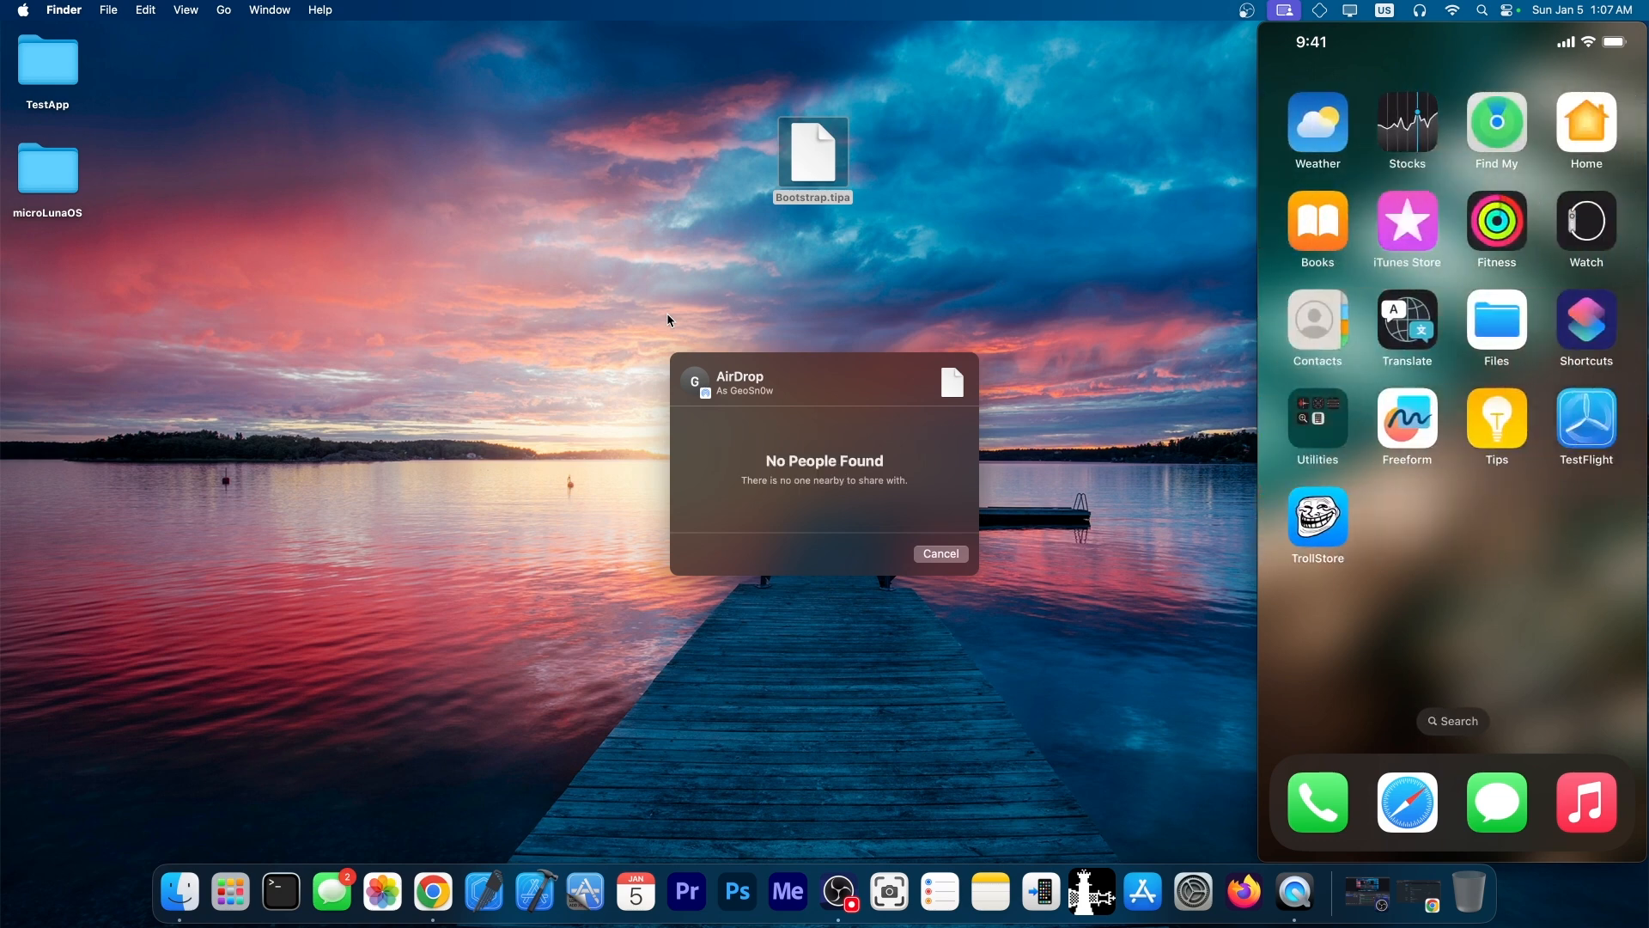
mouse_move(773, 373)
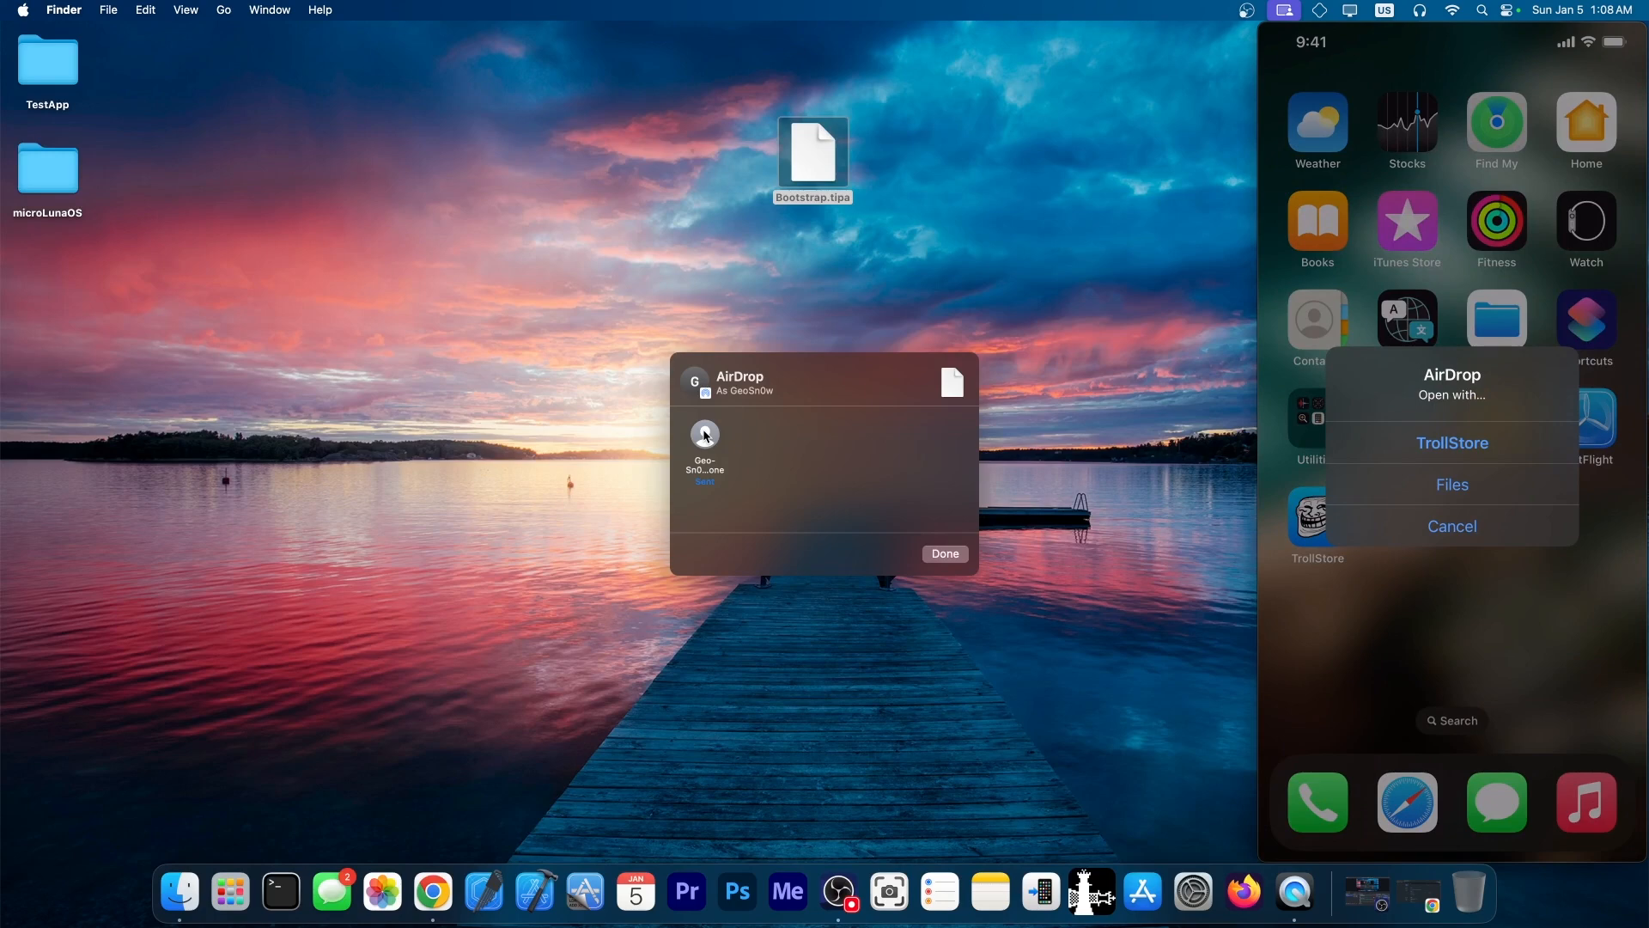
- Open the received Bootstrap.tipa in TrollStore, install it, and dismiss the AirDrop sheet
click(1451, 444)
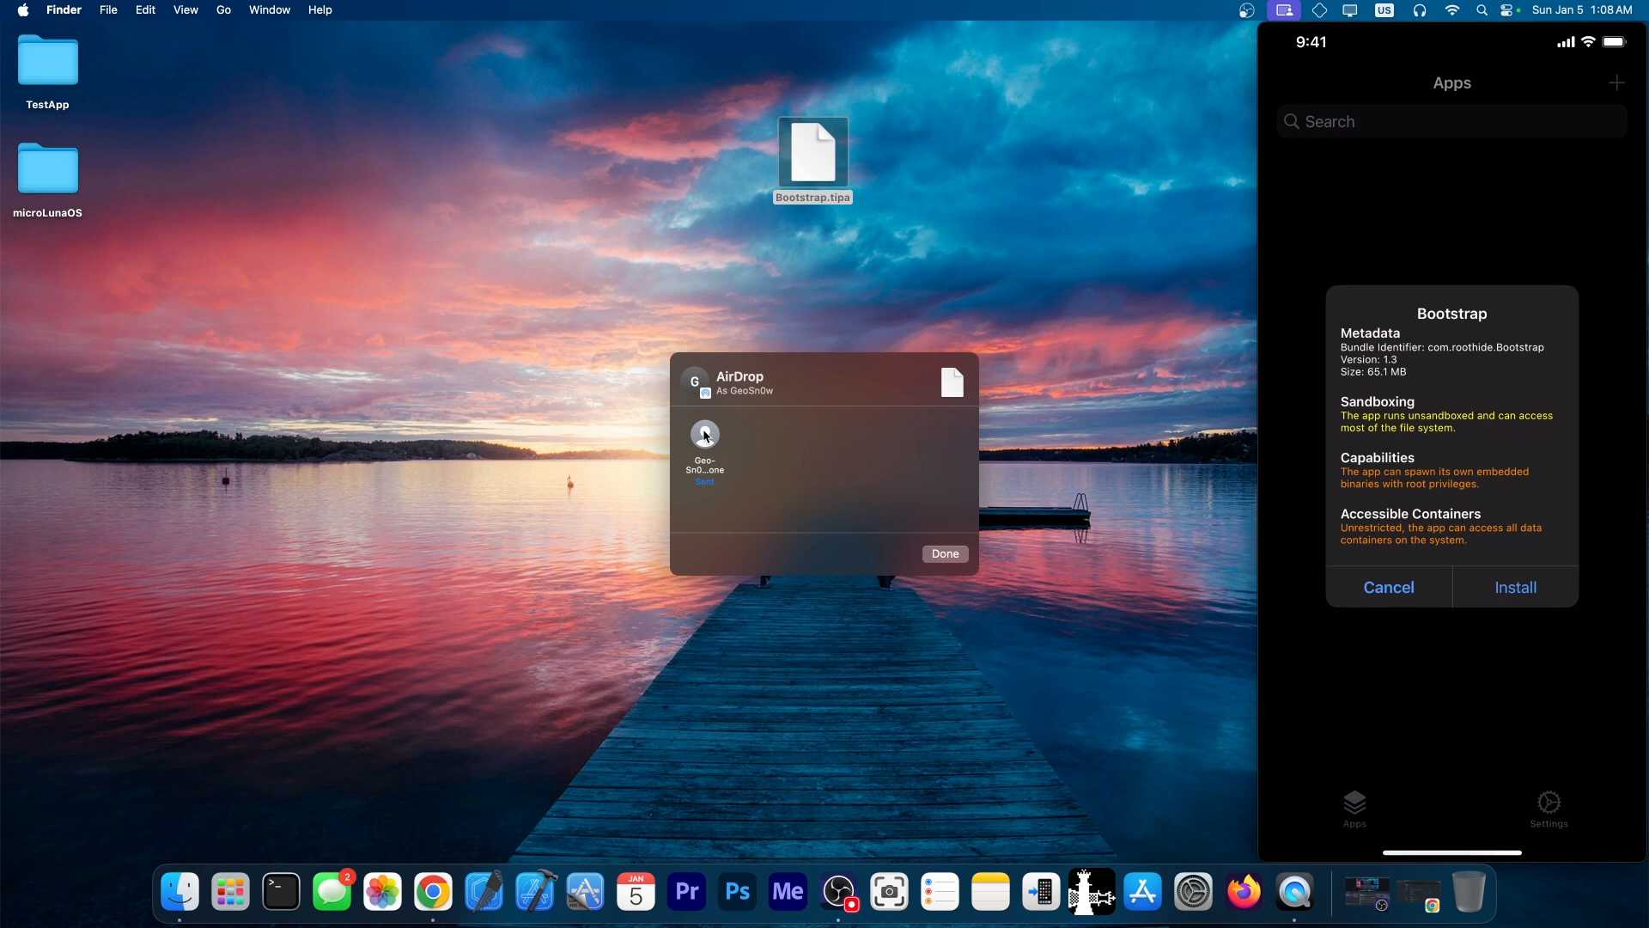
click(1515, 586)
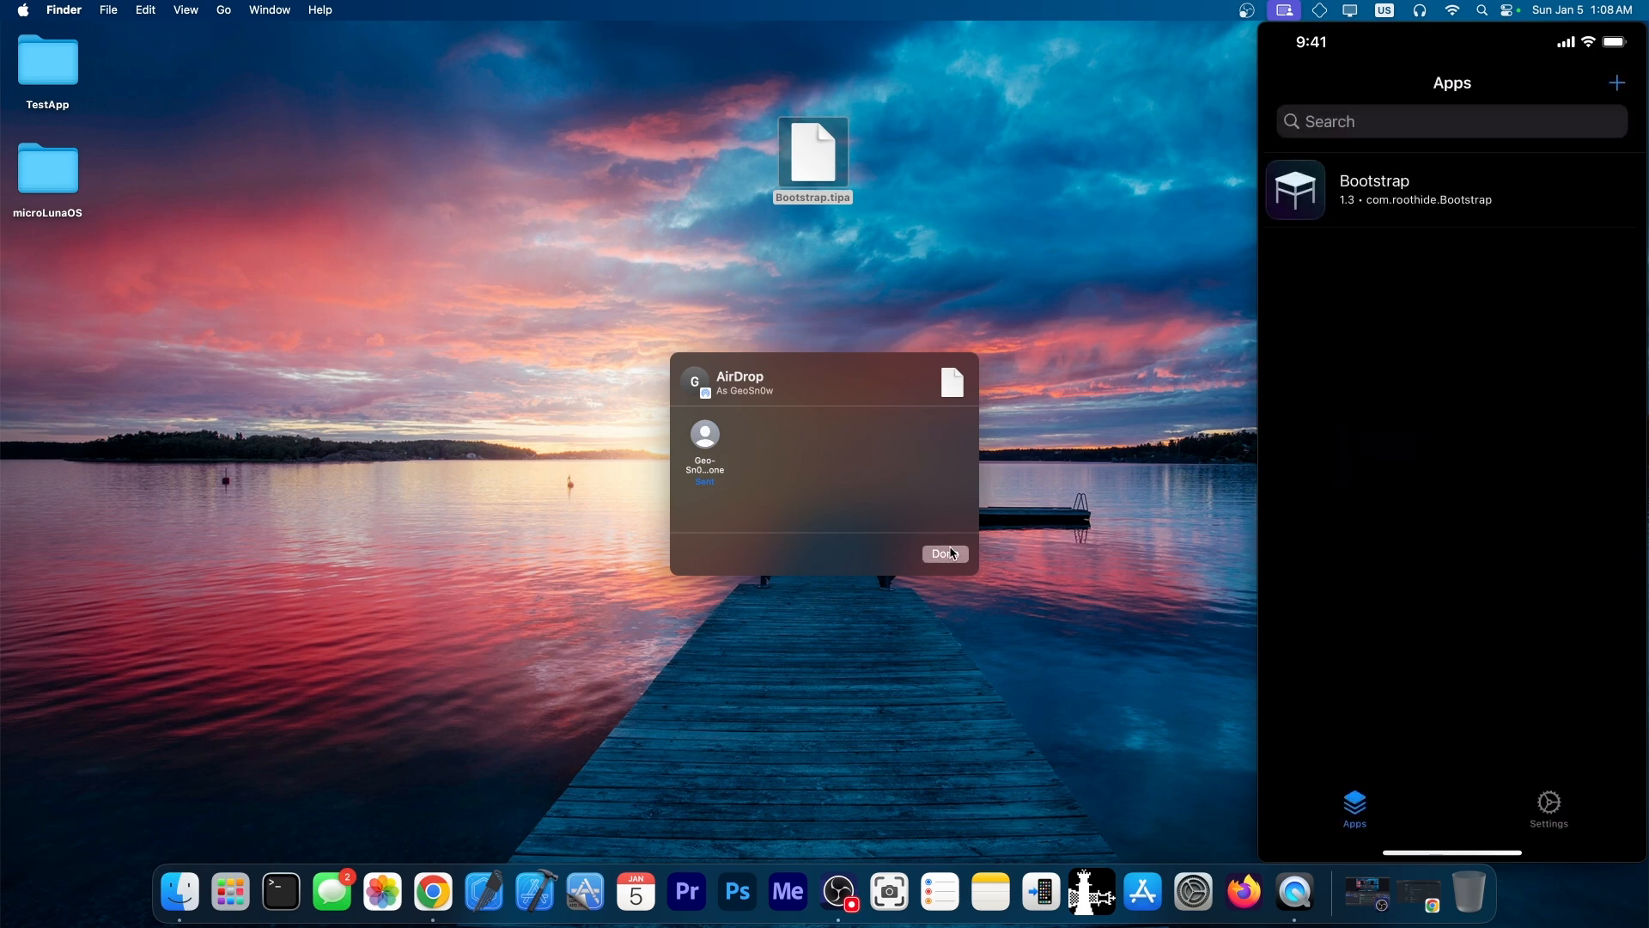
click(943, 553)
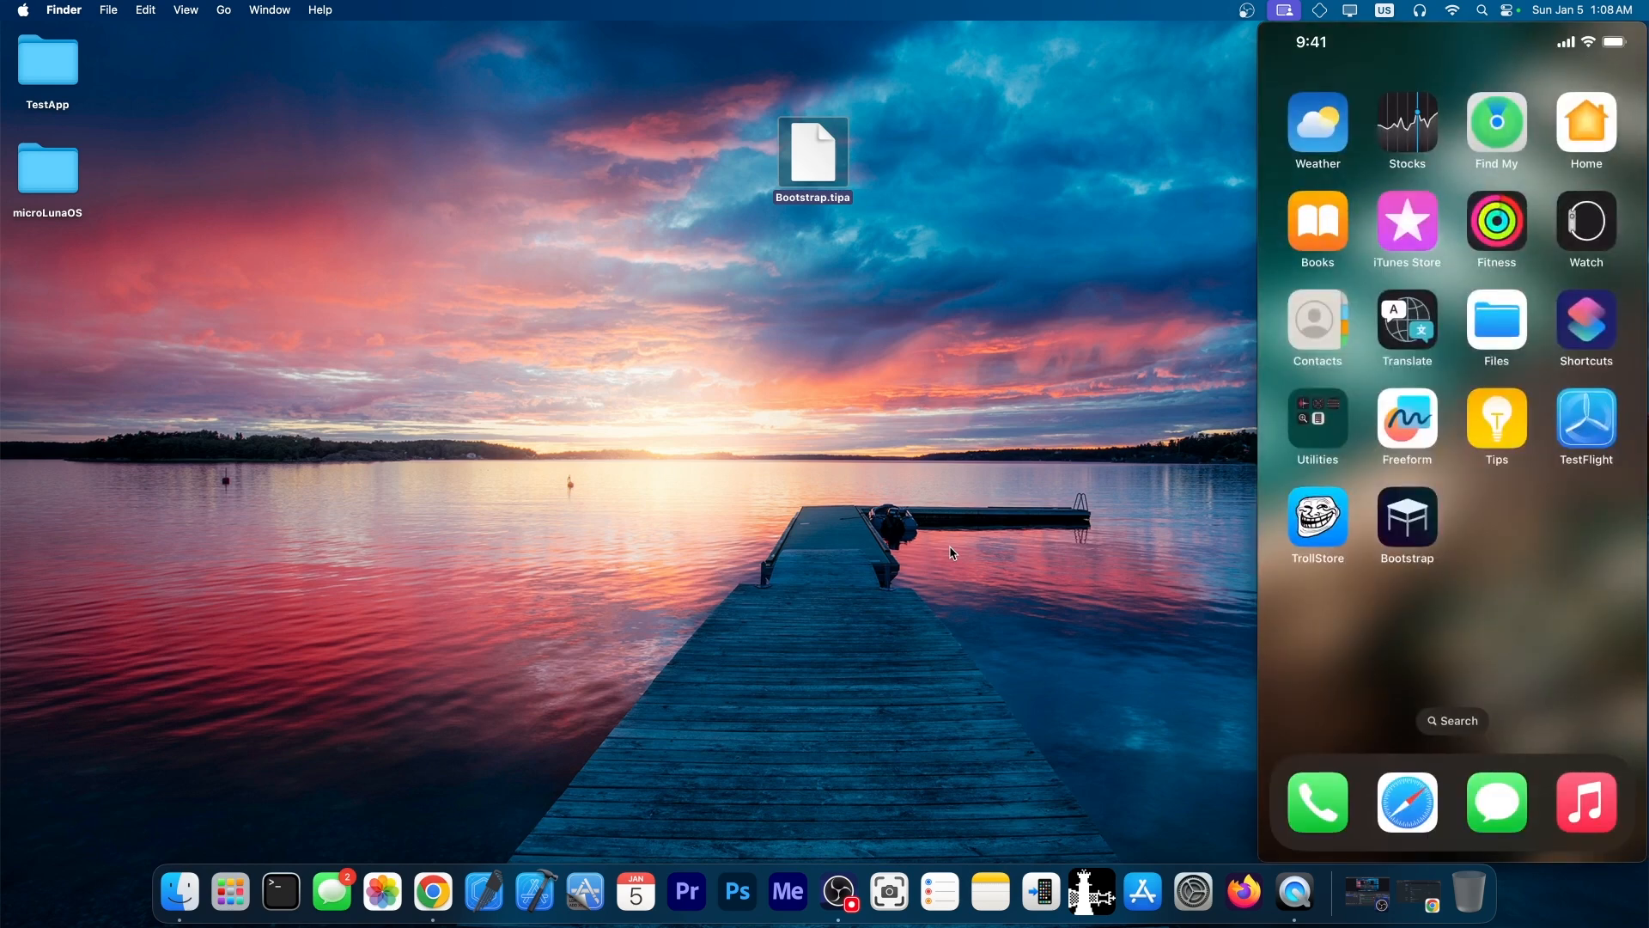
- Launch Bootstrap on iOS 16.6 and start the bootstrap install
click(1406, 514)
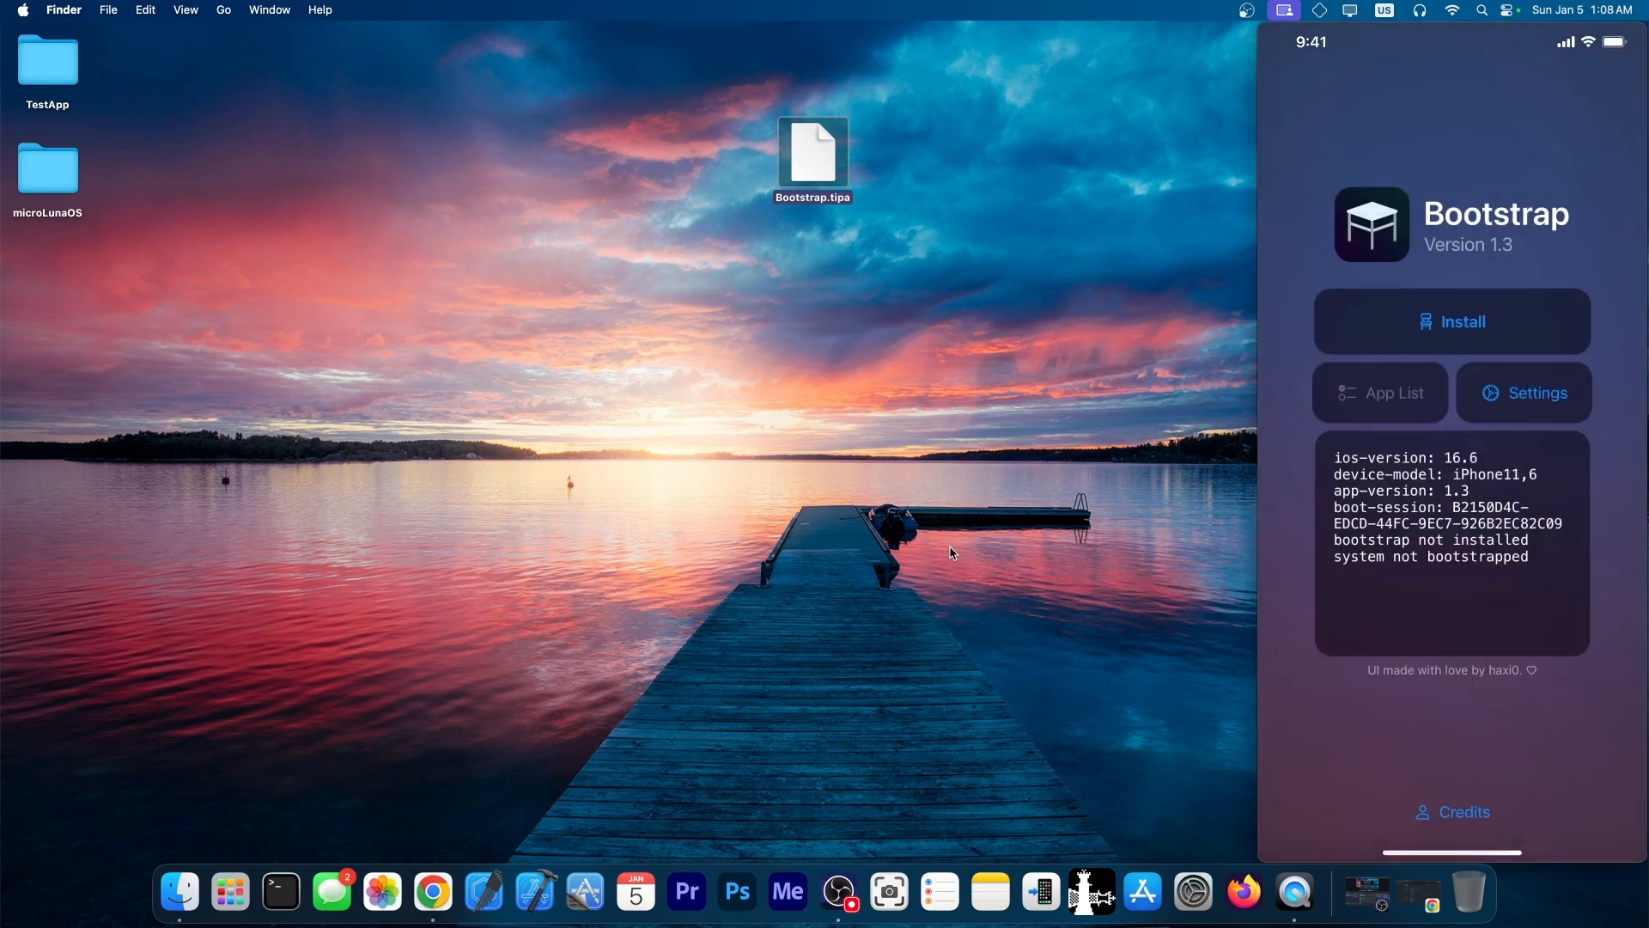
click(1523, 393)
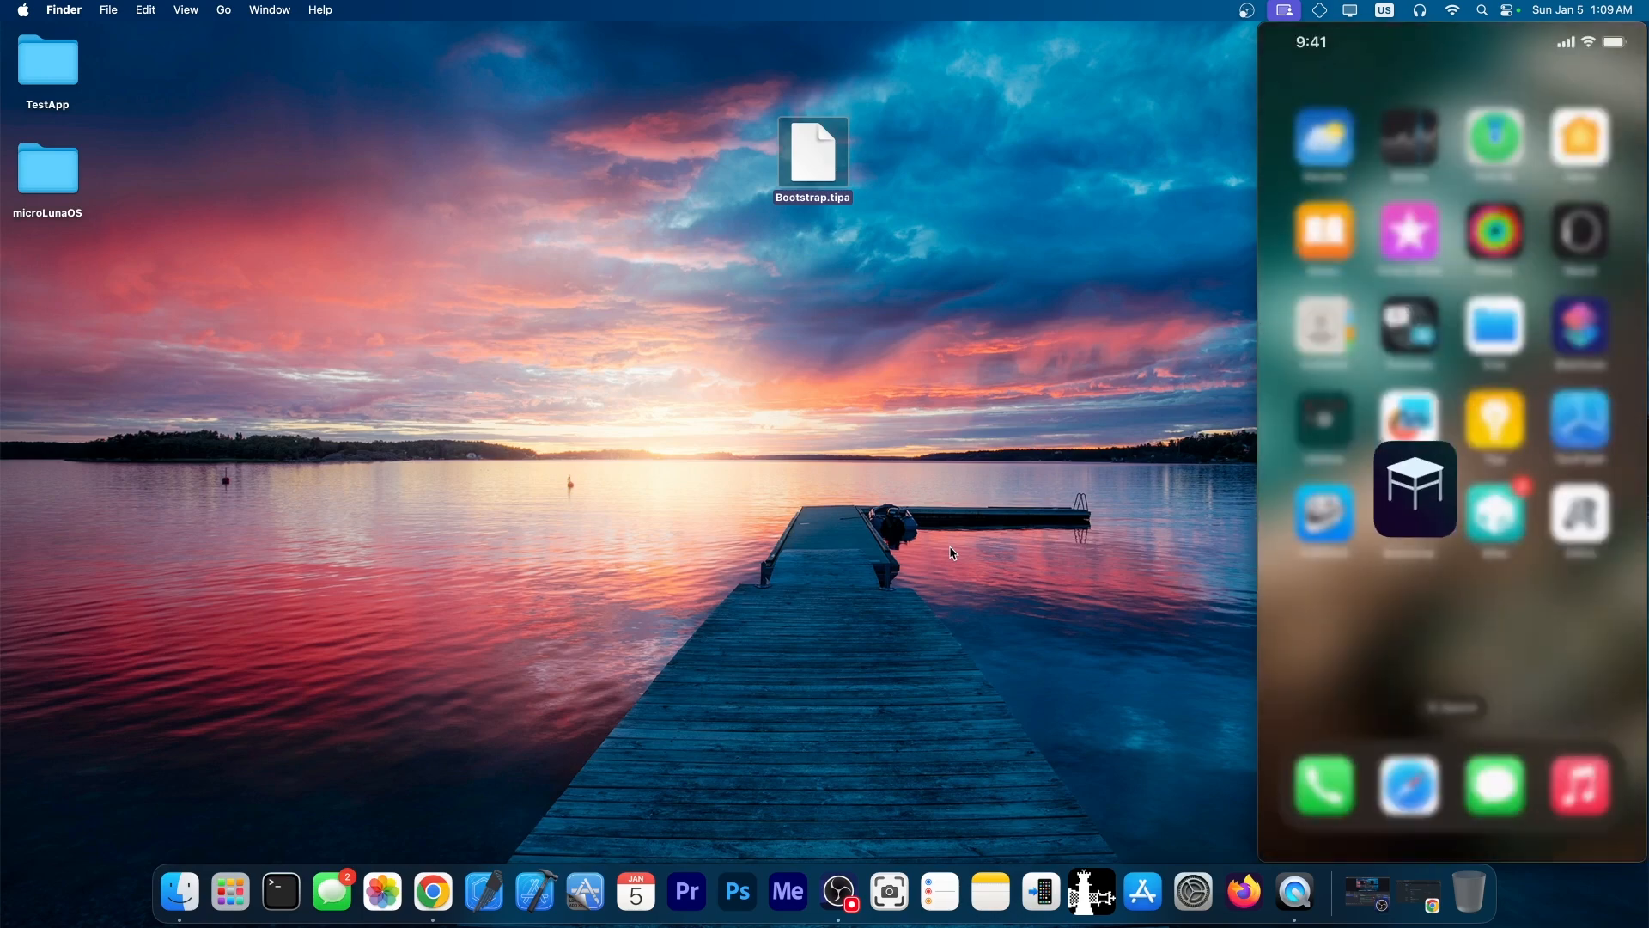
- Launch Zebra, accept the Canister privacy policy, and open the $1.49 Resonance package
click(1415, 489)
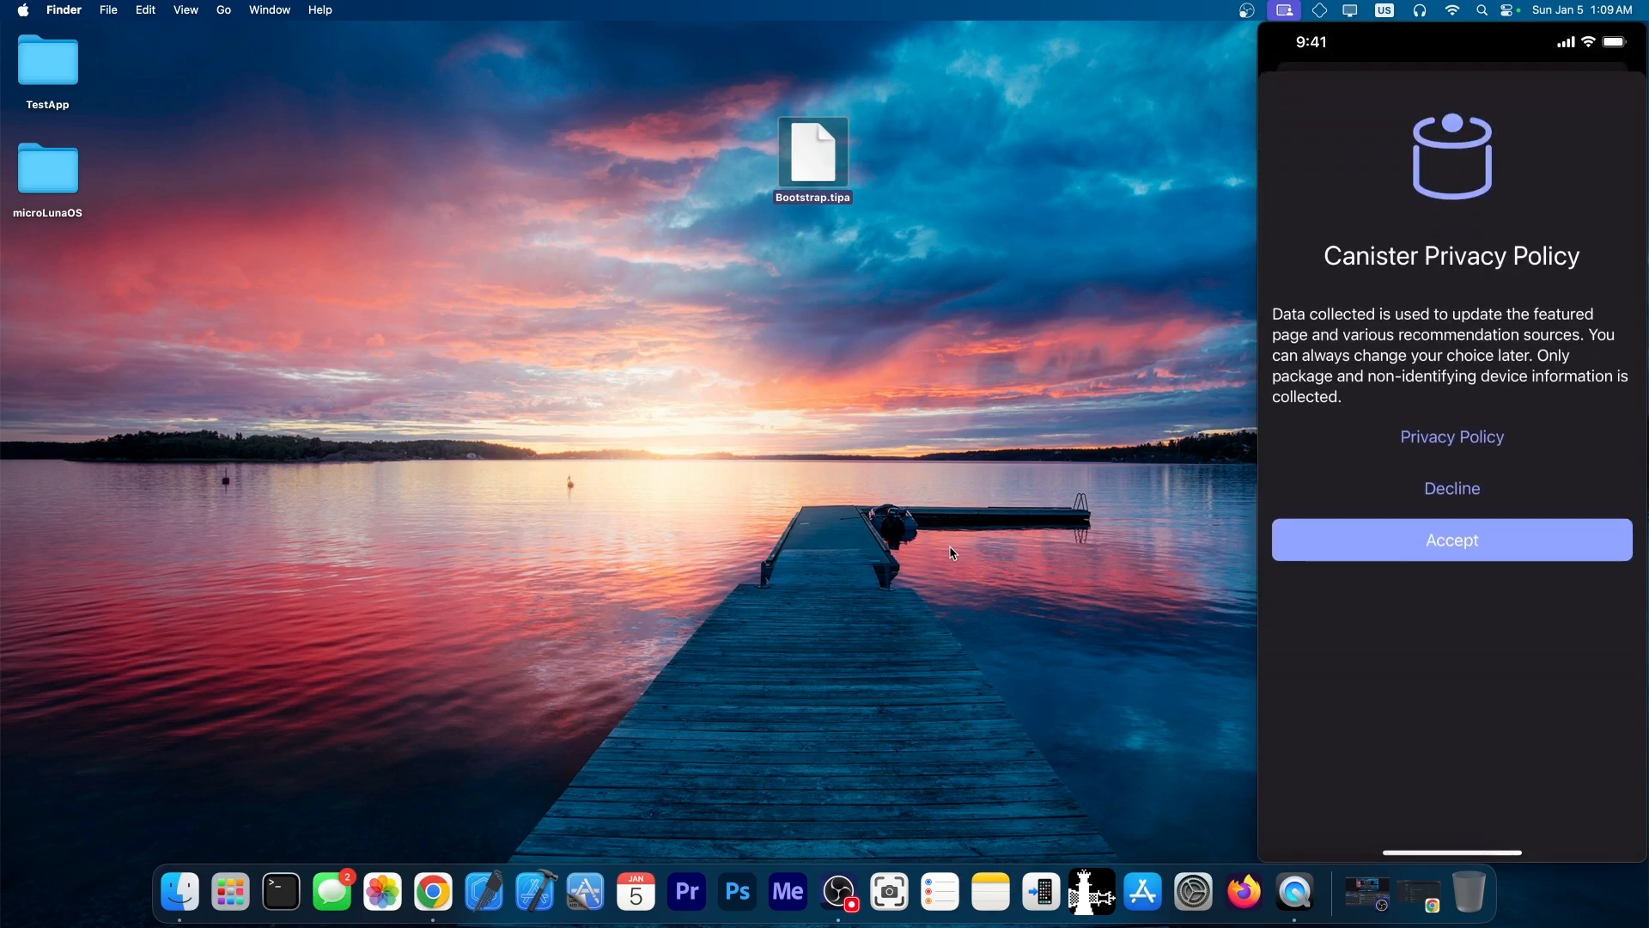
click(1451, 539)
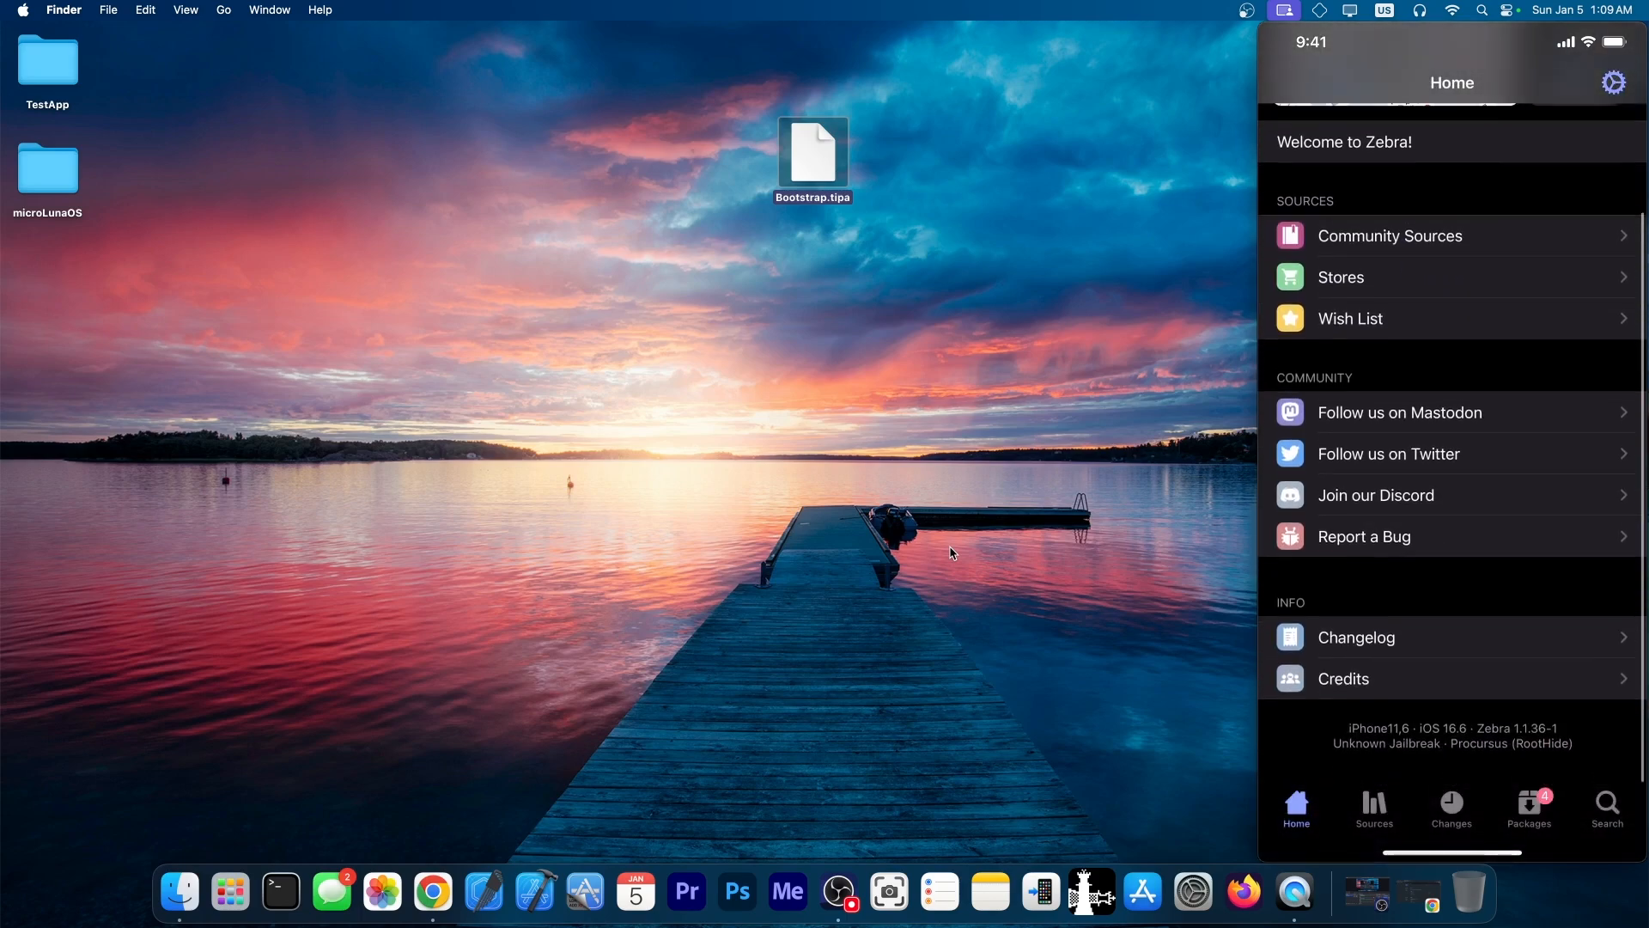
scroll(down, 3)
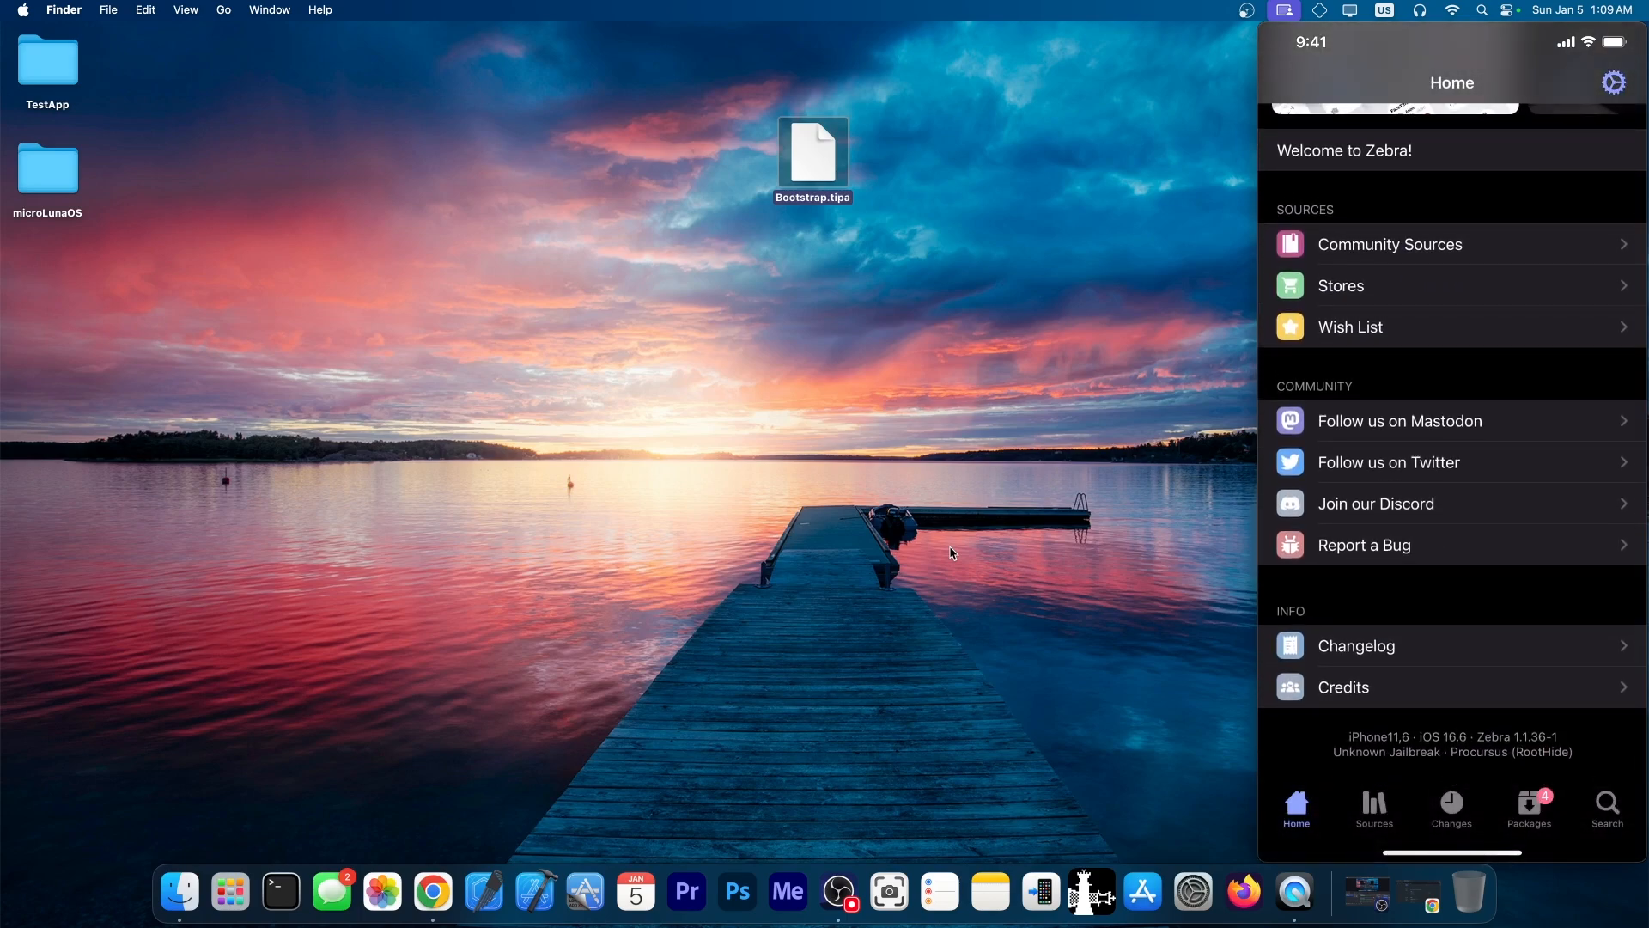
click(1373, 809)
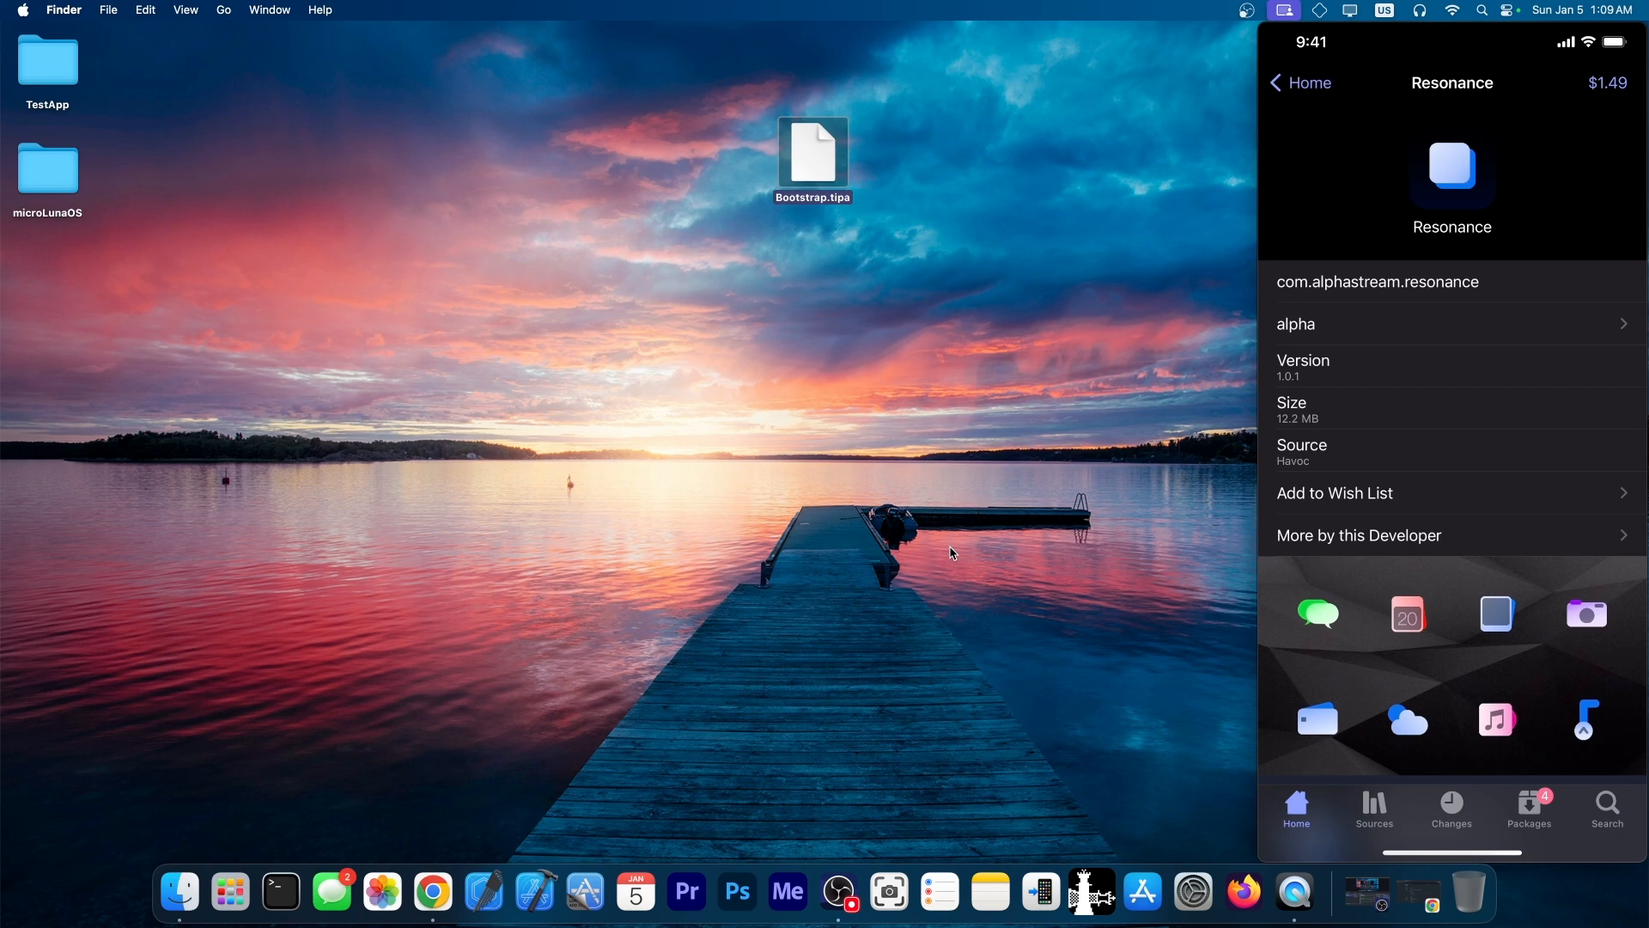
- Queue all four package upgrades, including Sileo and Zebra, from the Packages tab
click(1528, 810)
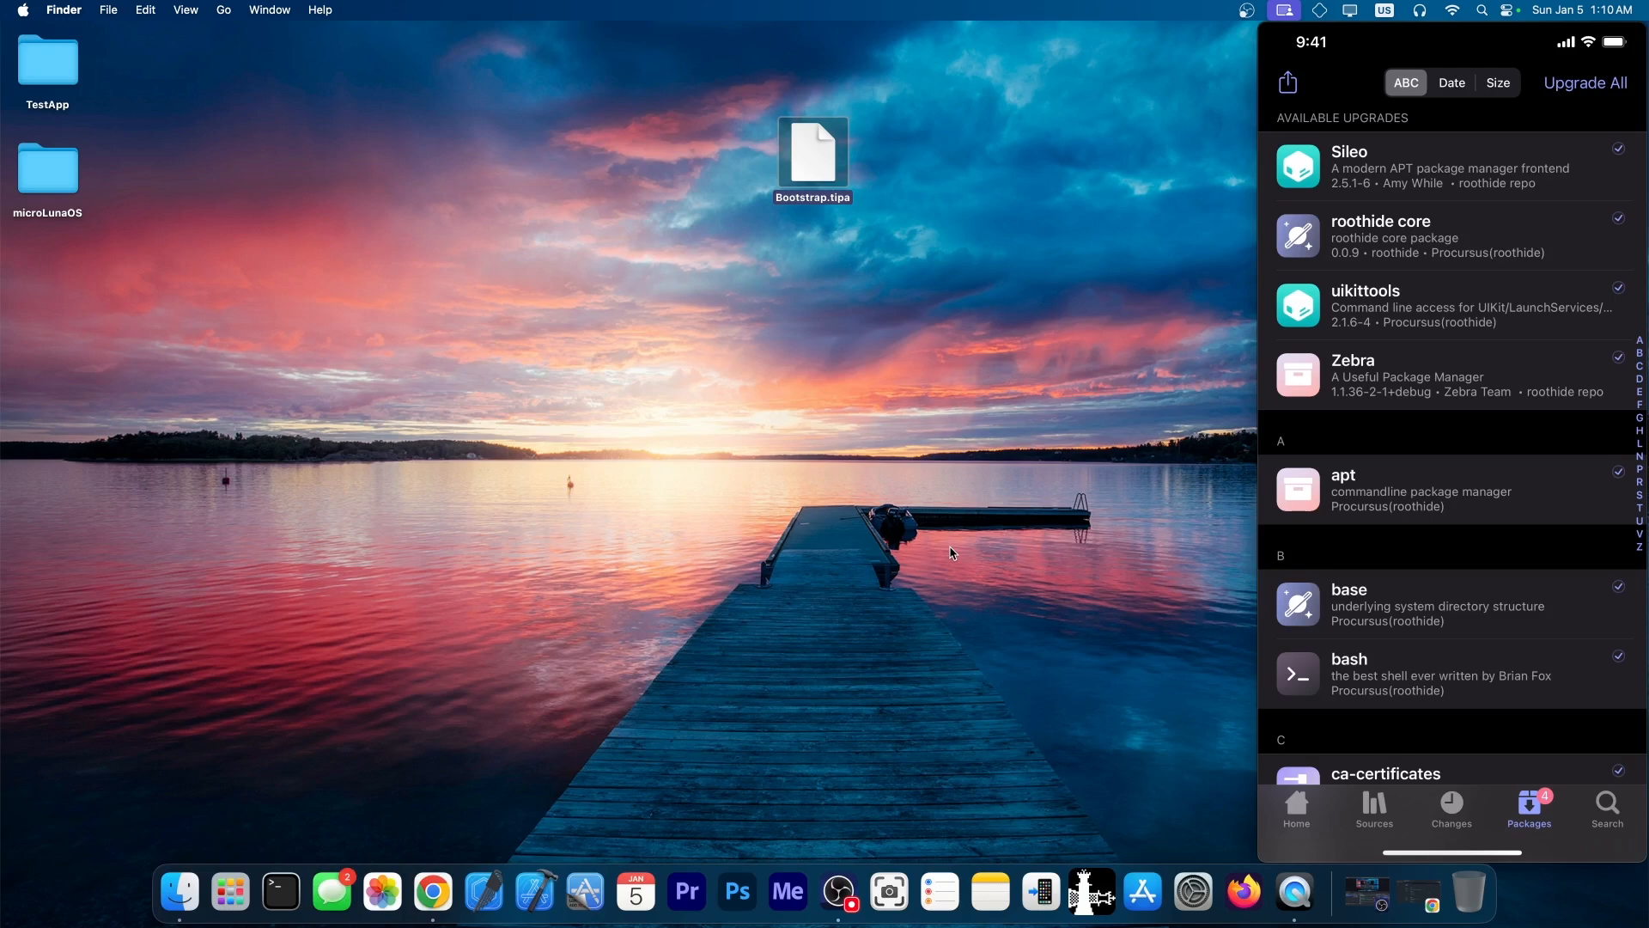
click(1584, 82)
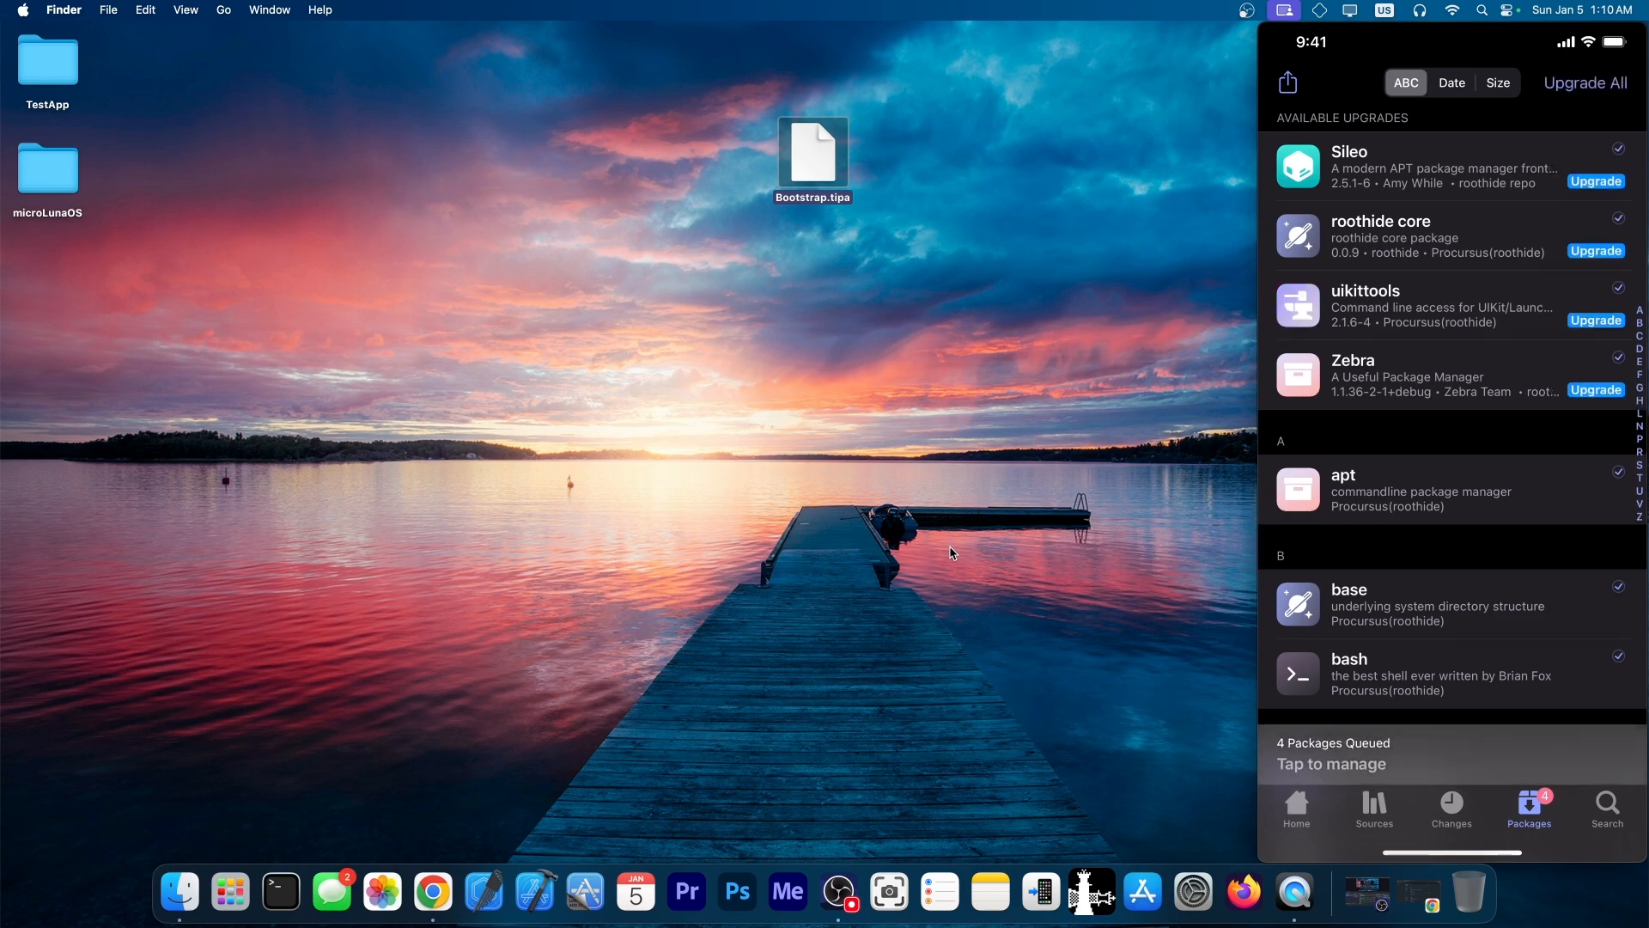
click(1583, 83)
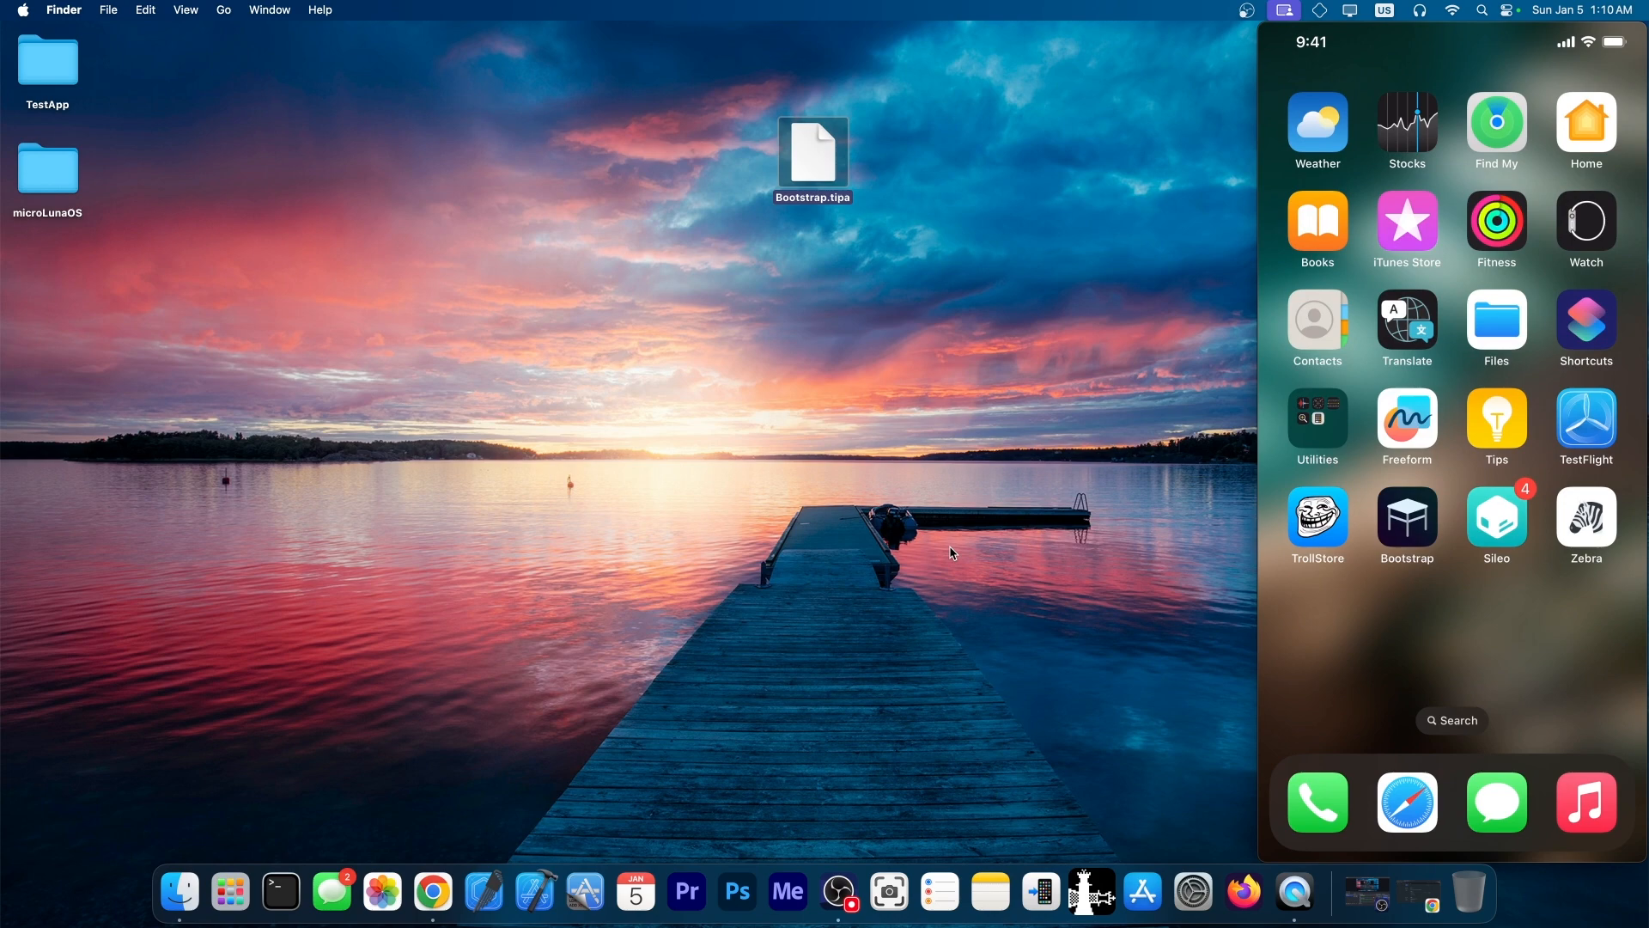
- Review Bootstrap's tweak App List showing Settings enabled, then reopen Bootstrap to its bootstrapped status
click(1406, 524)
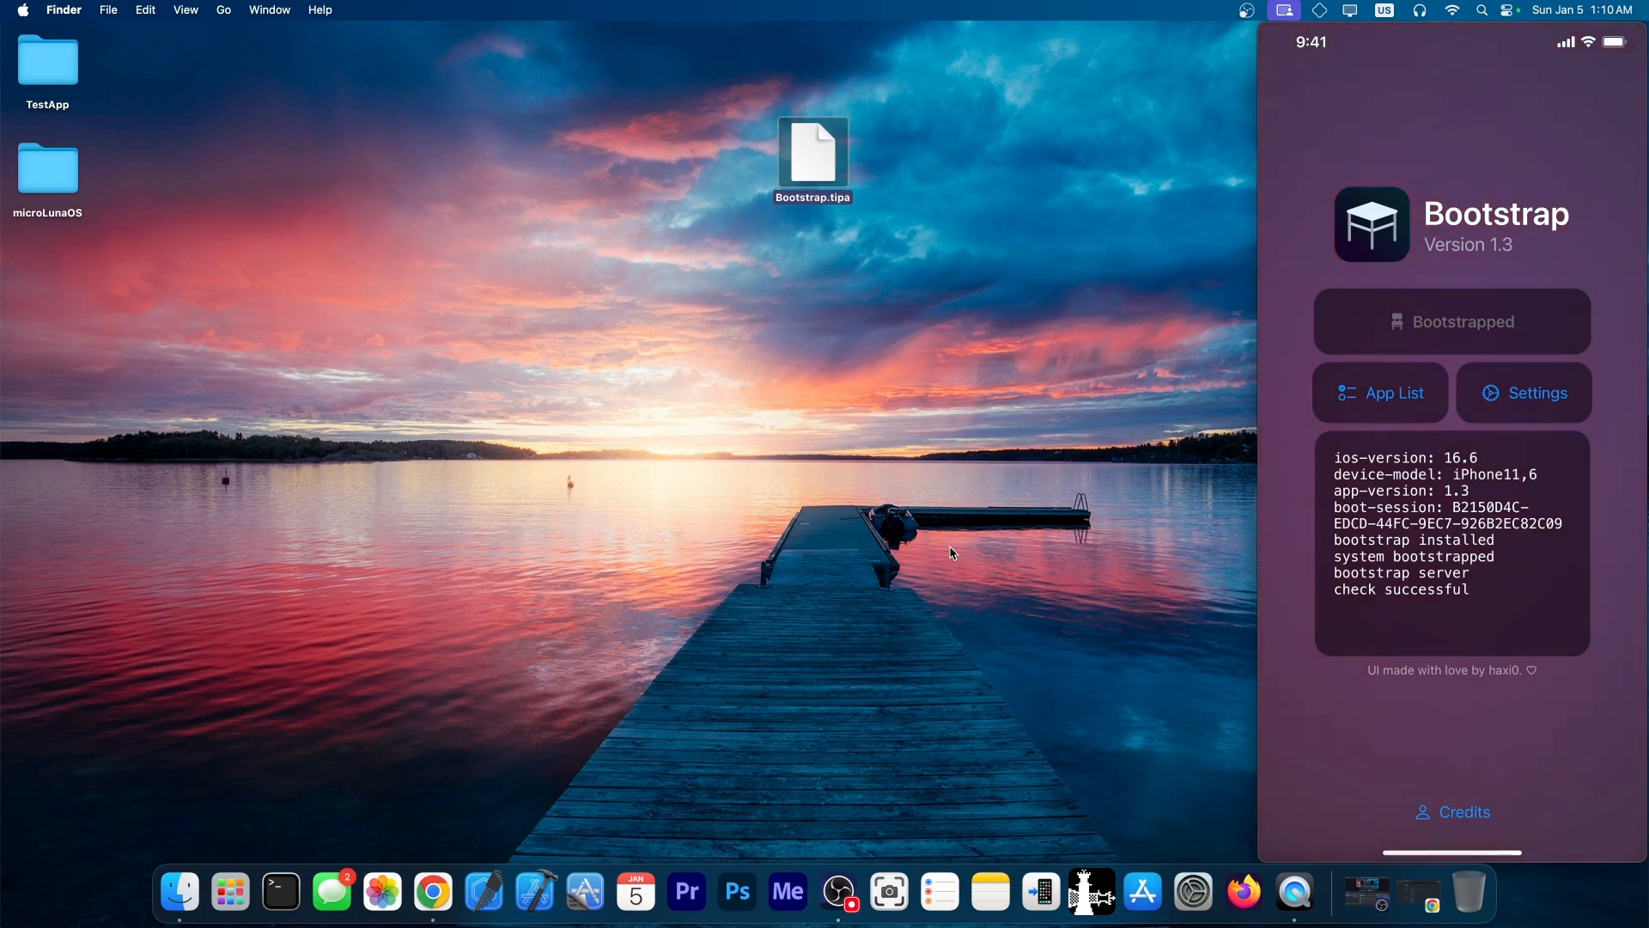
click(1378, 393)
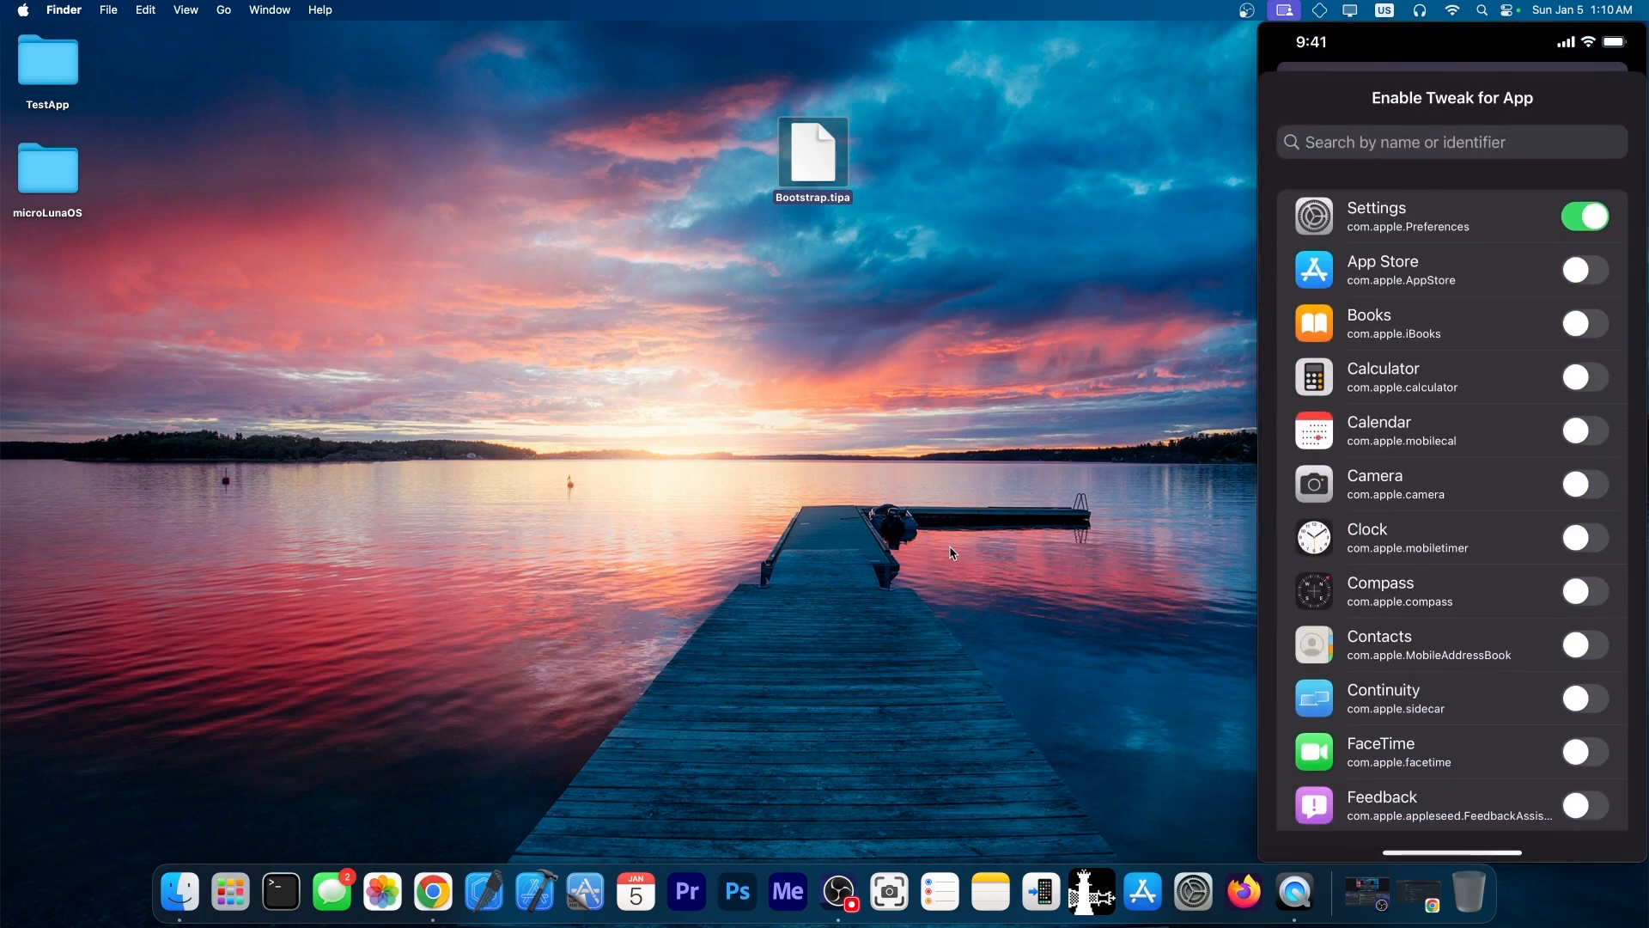
scroll(down, 3)
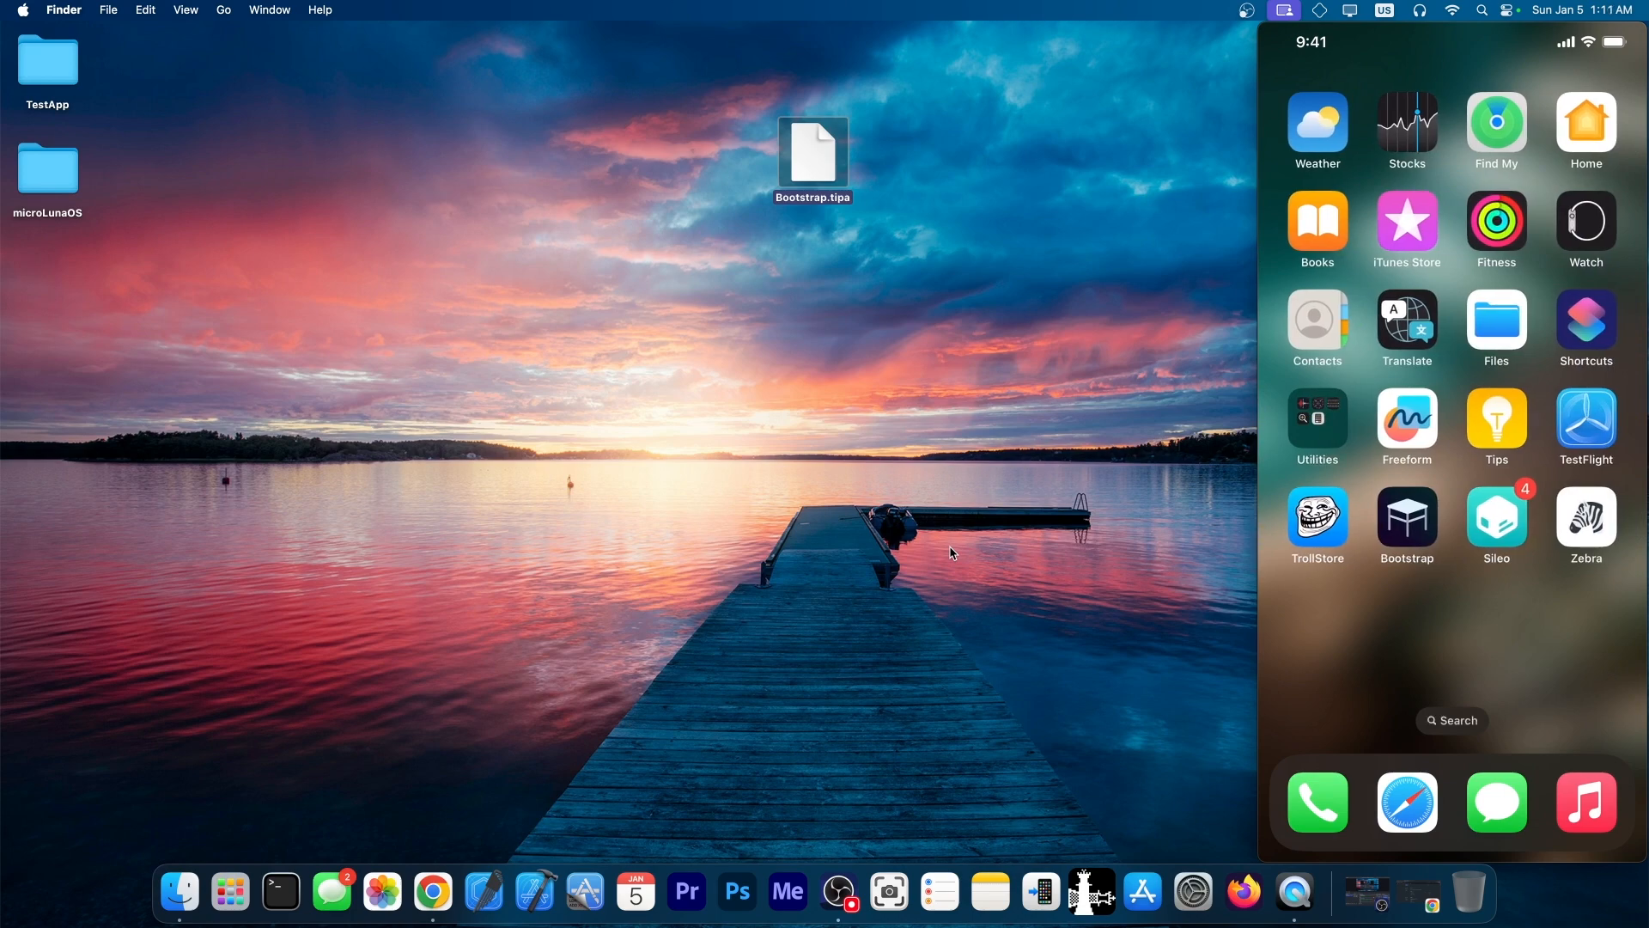
click(1406, 525)
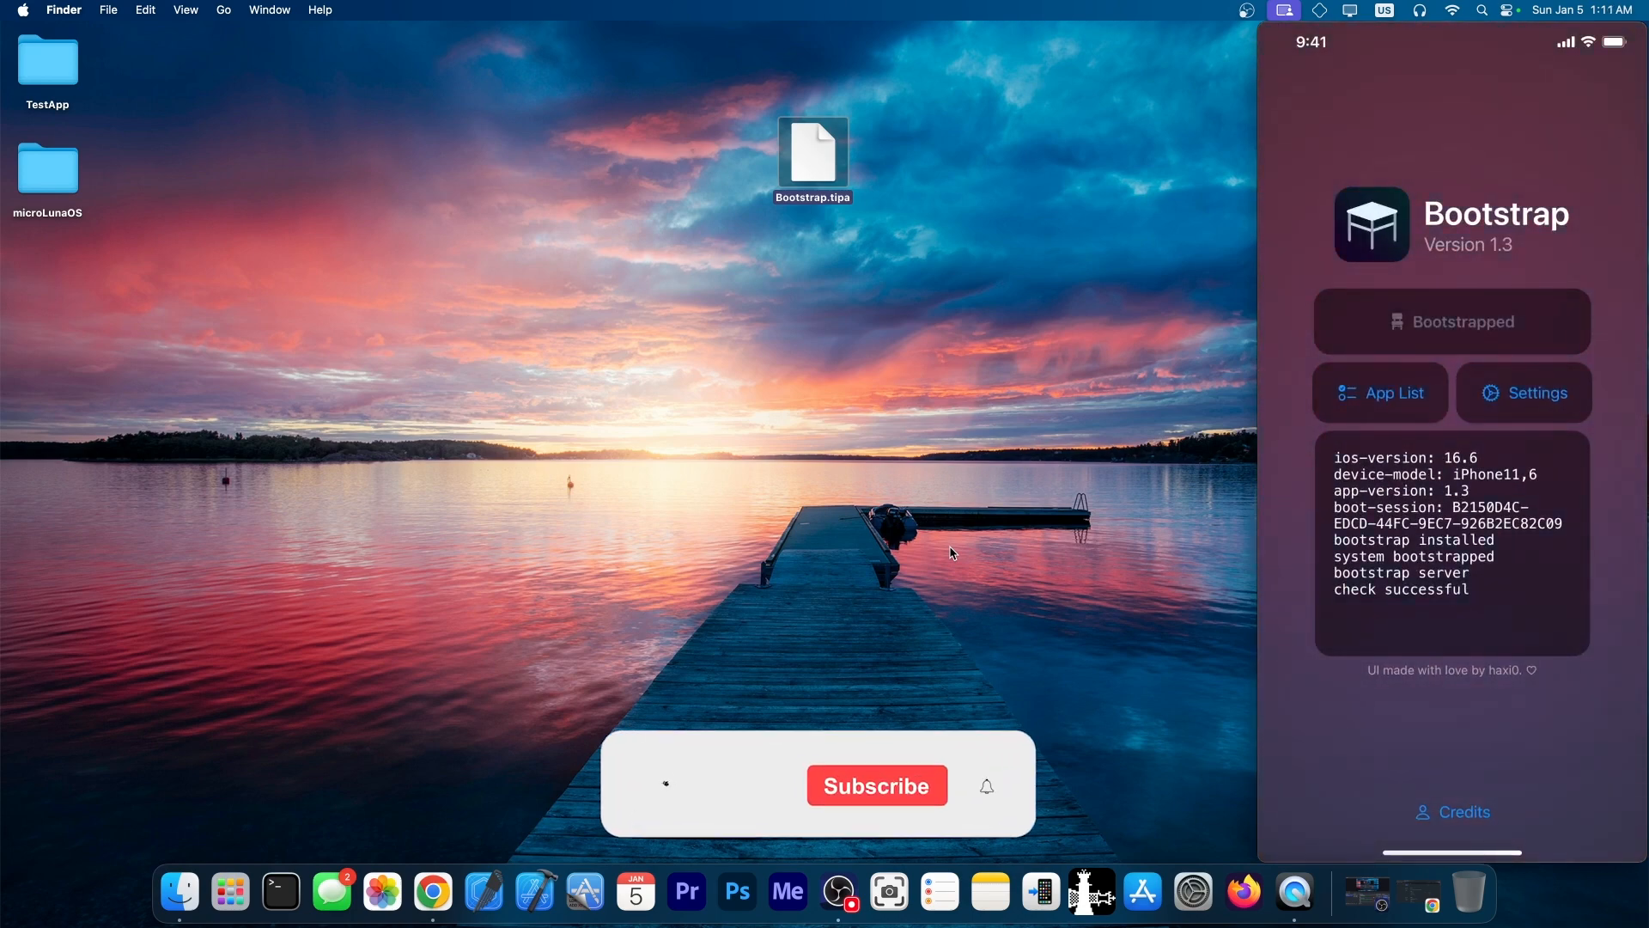